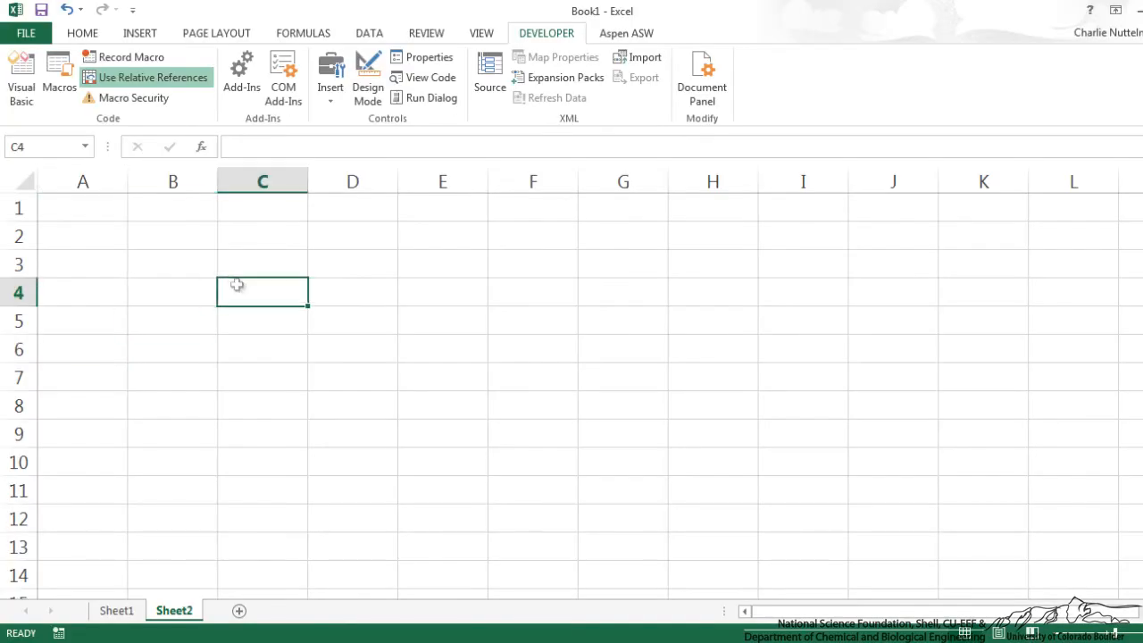
mouse_move(129, 314)
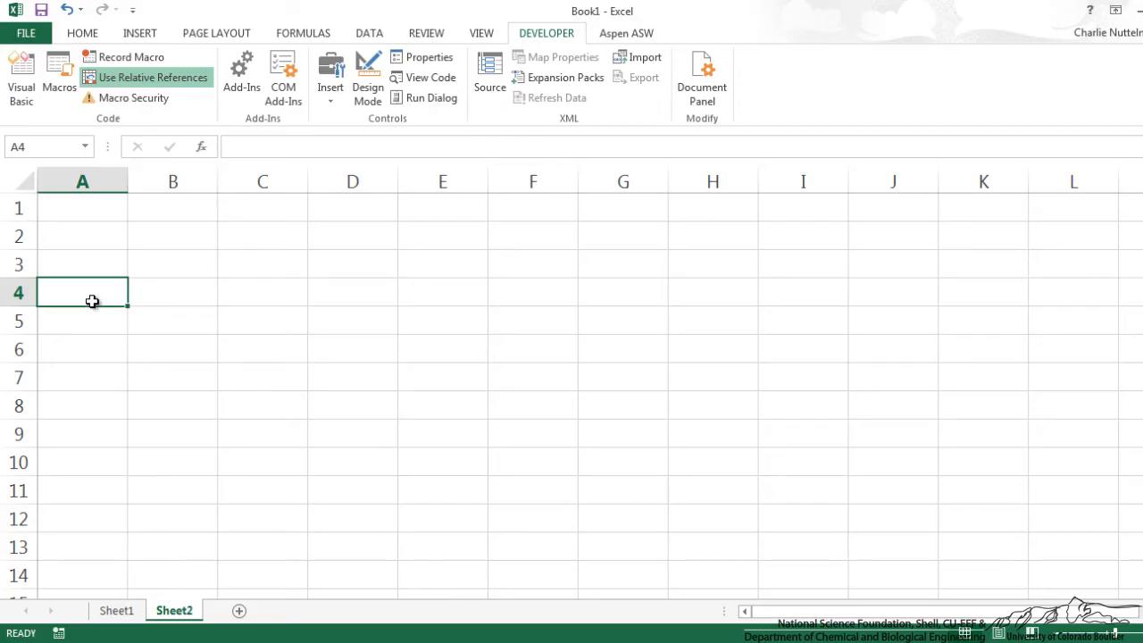
Select cell A4 and switch macro recording to fixed (absolute) cell references
left_click(443, 293)
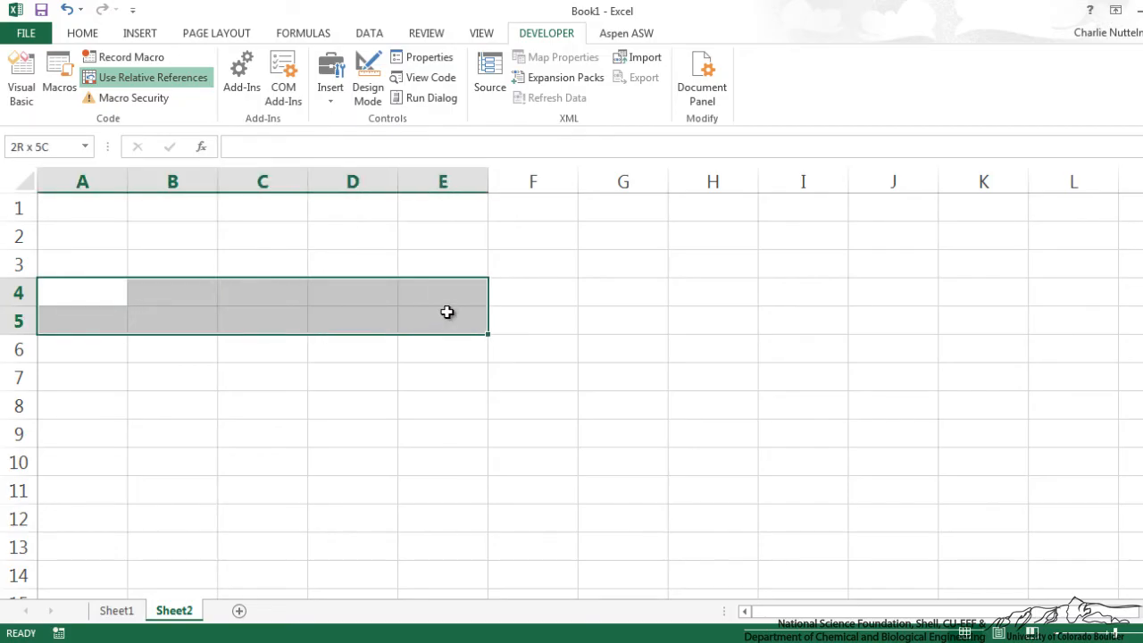
left_click(442, 349)
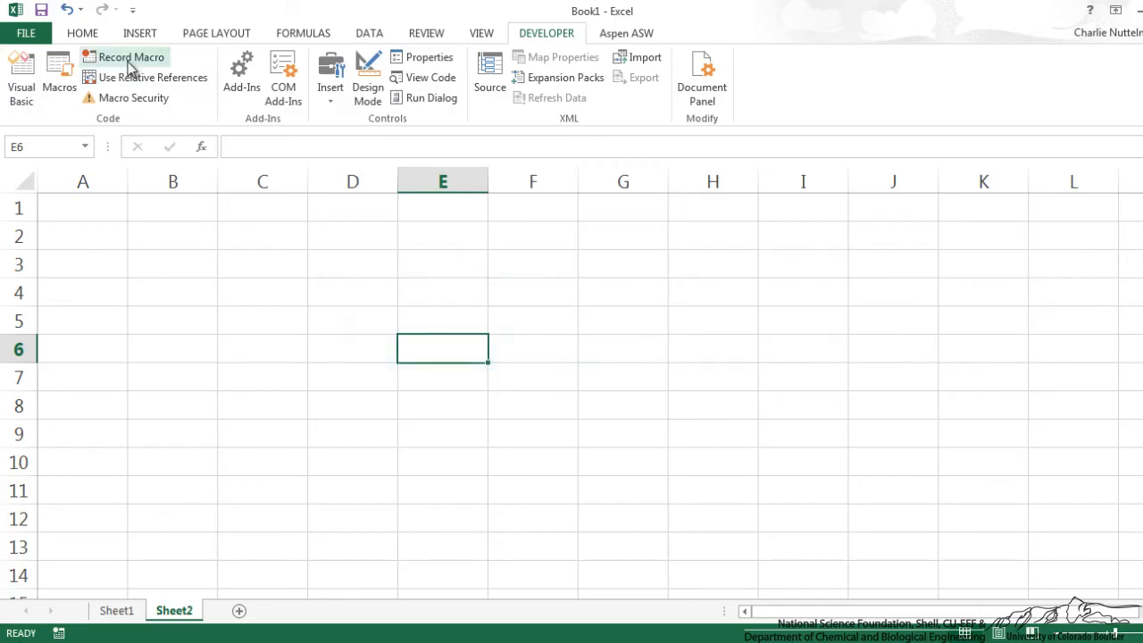
Start recording a new macro named DayTitles for the Monday–Friday headings
left_click(132, 55)
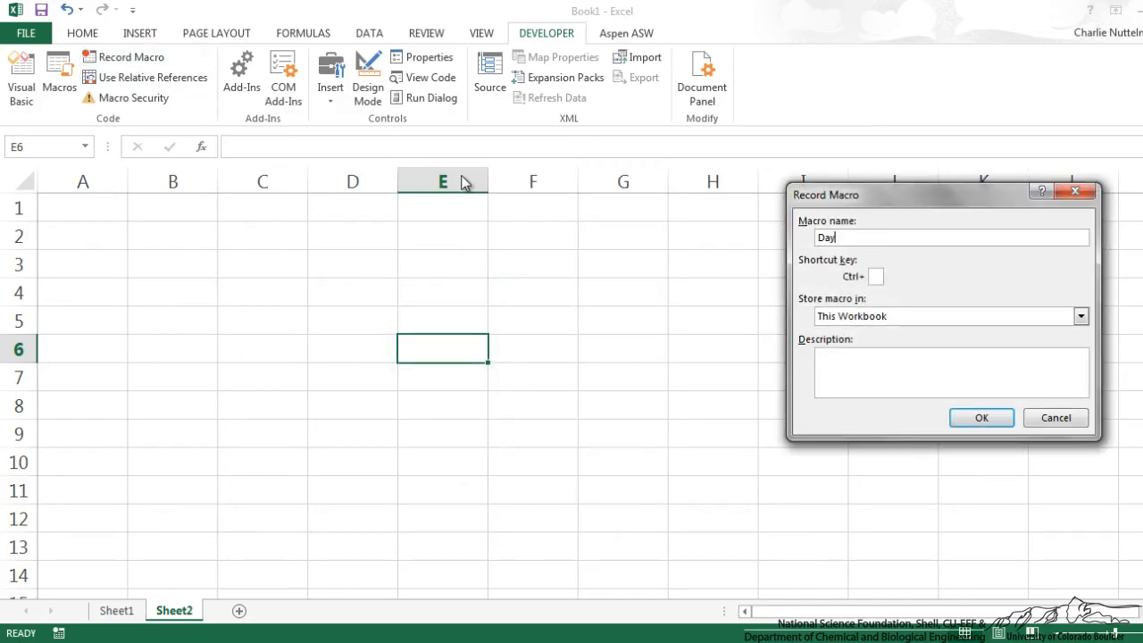
left_click(983, 418)
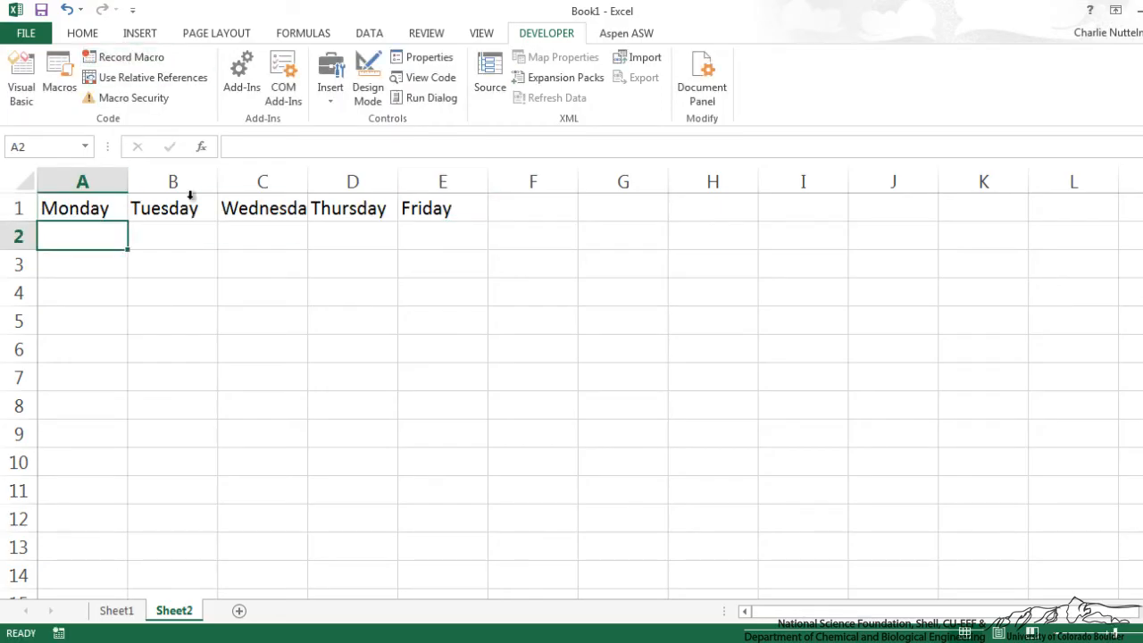
Run the DayTitles macro from cell A4 via the Alt+F8 macro list
left_click(82, 292)
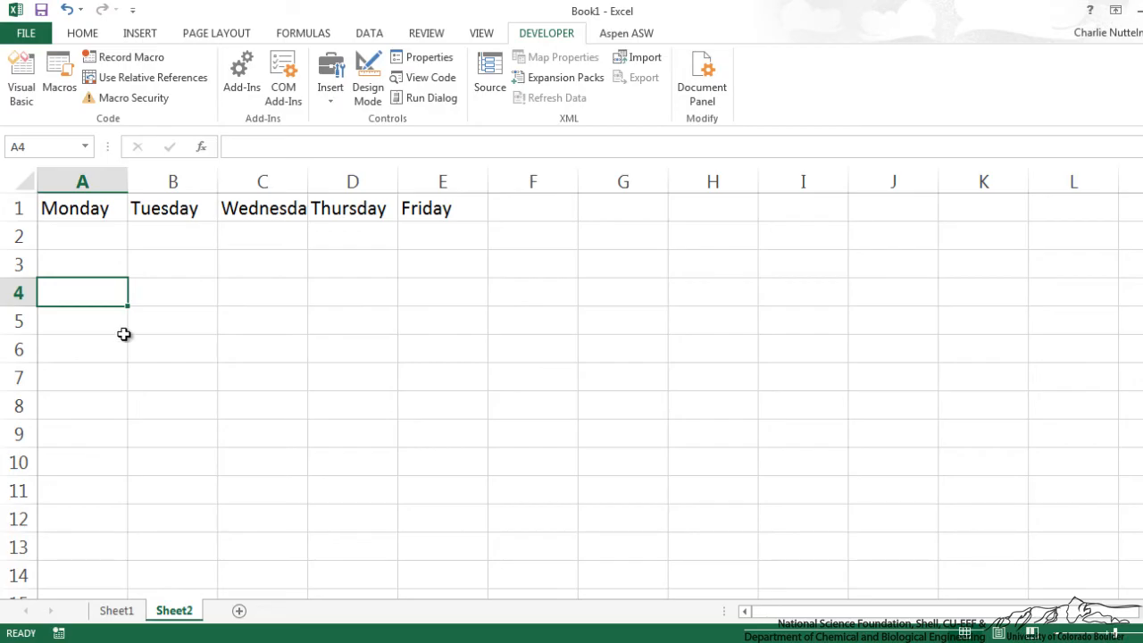
left_click_drag(82, 293, 443, 321)
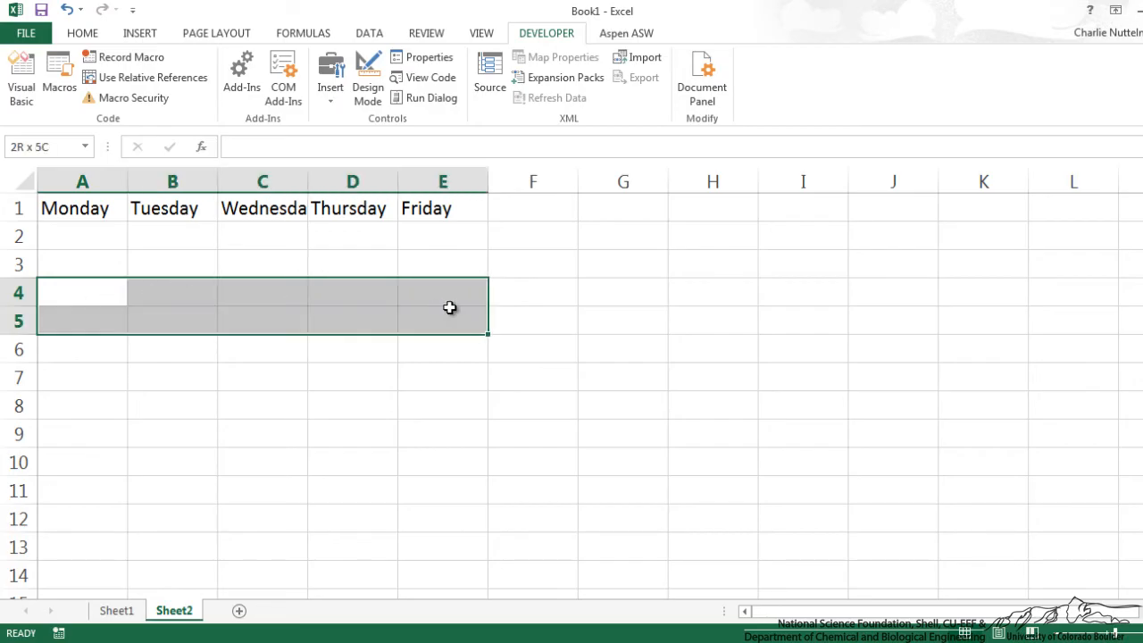
key("Alt+F8")
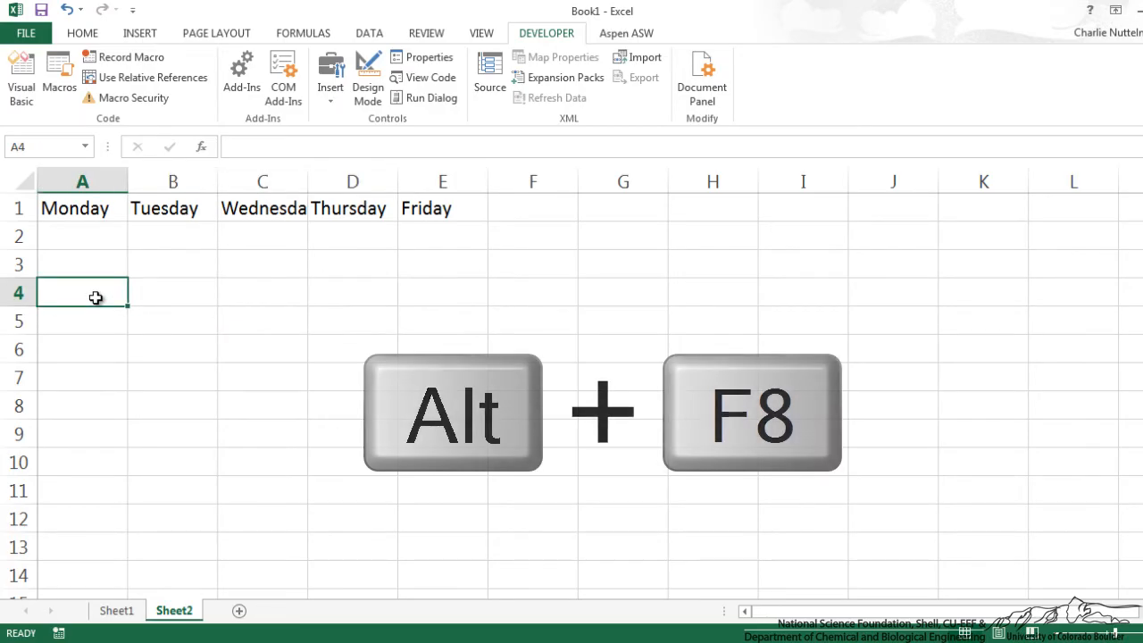
key("Alt+F8")
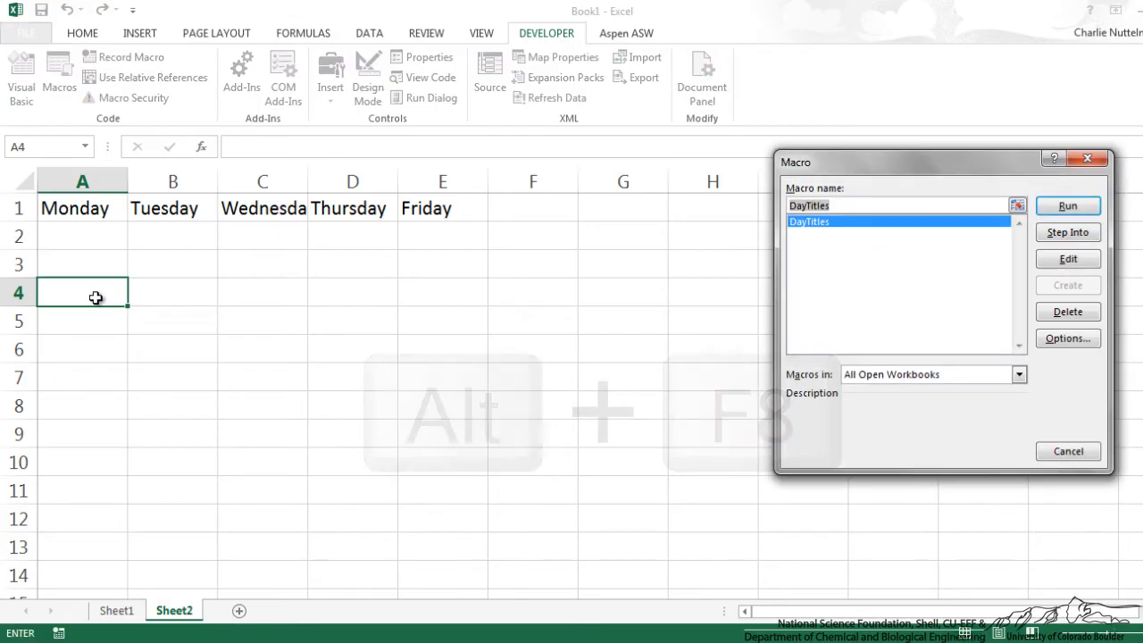
left_click(1068, 207)
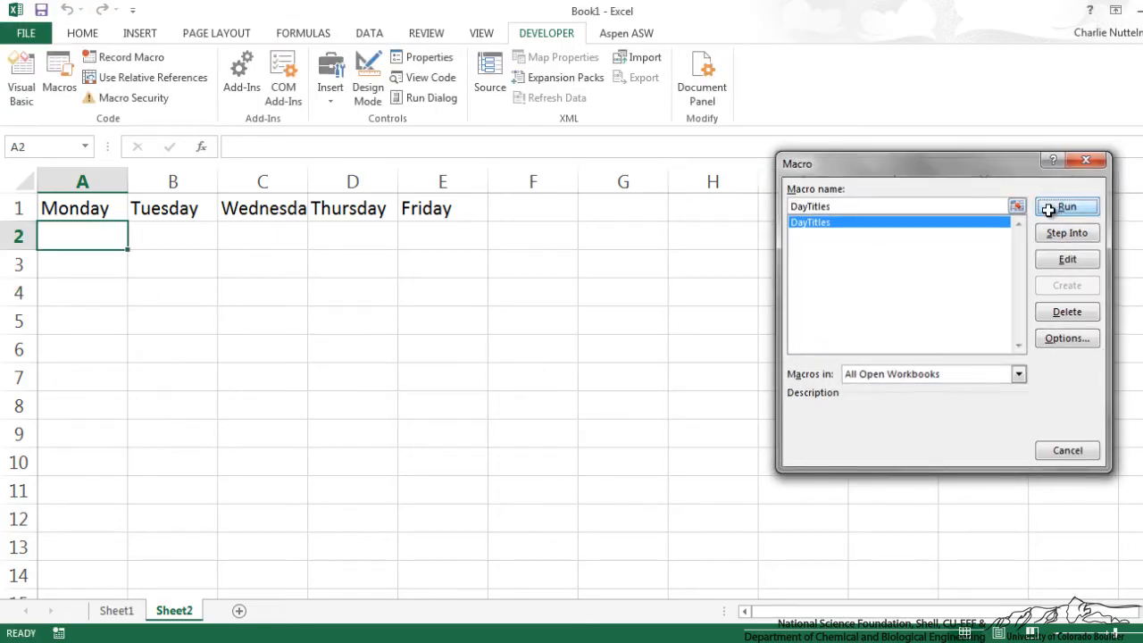
left_click(1066, 207)
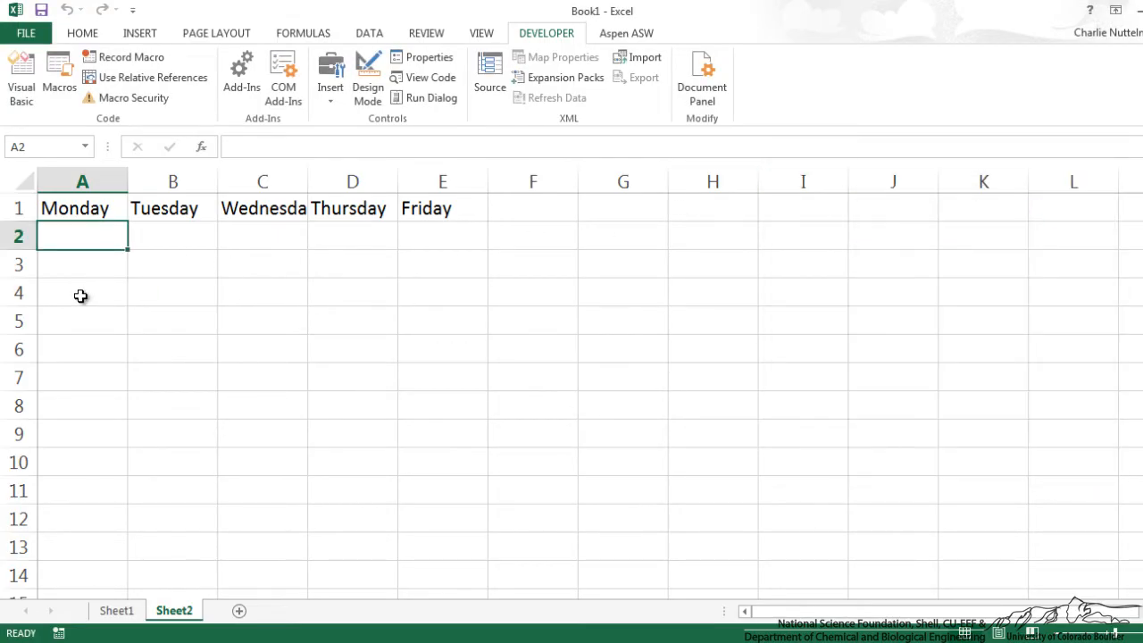
mouse_move(93, 272)
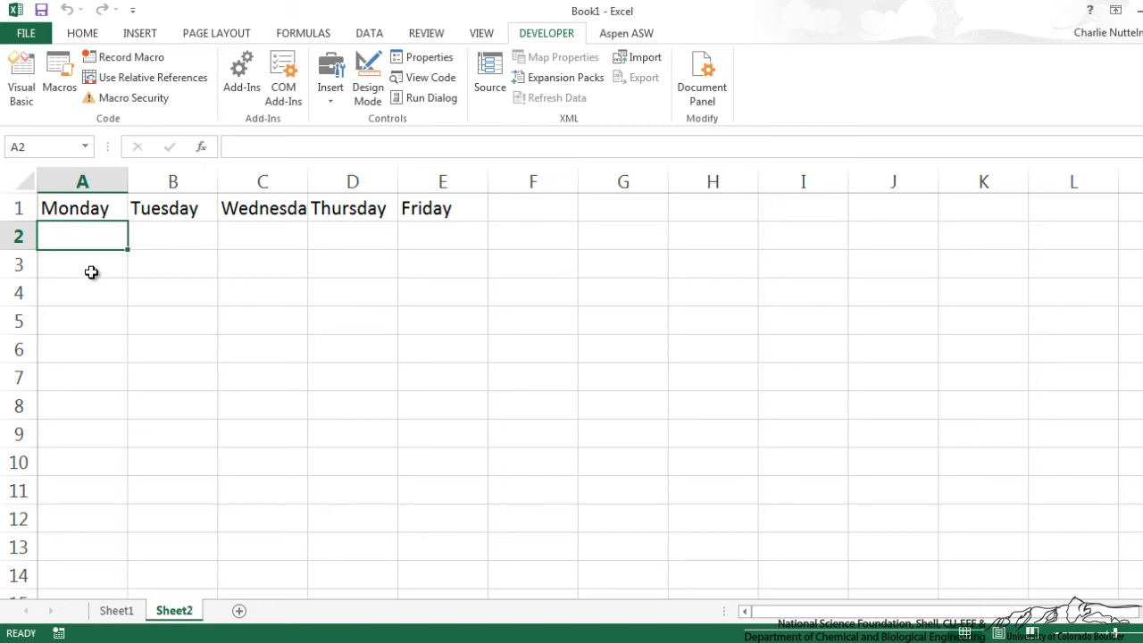
mouse_move(190, 304)
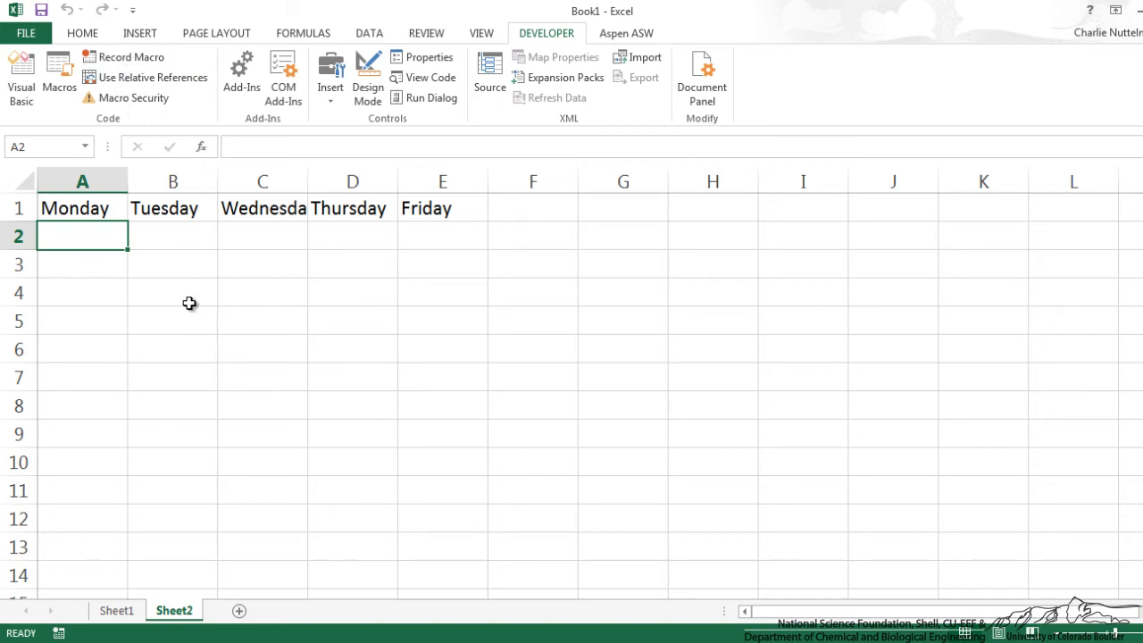
Select the Monday–Friday titles in A1:E1 to clear them
left_click_drag(82, 207, 443, 207)
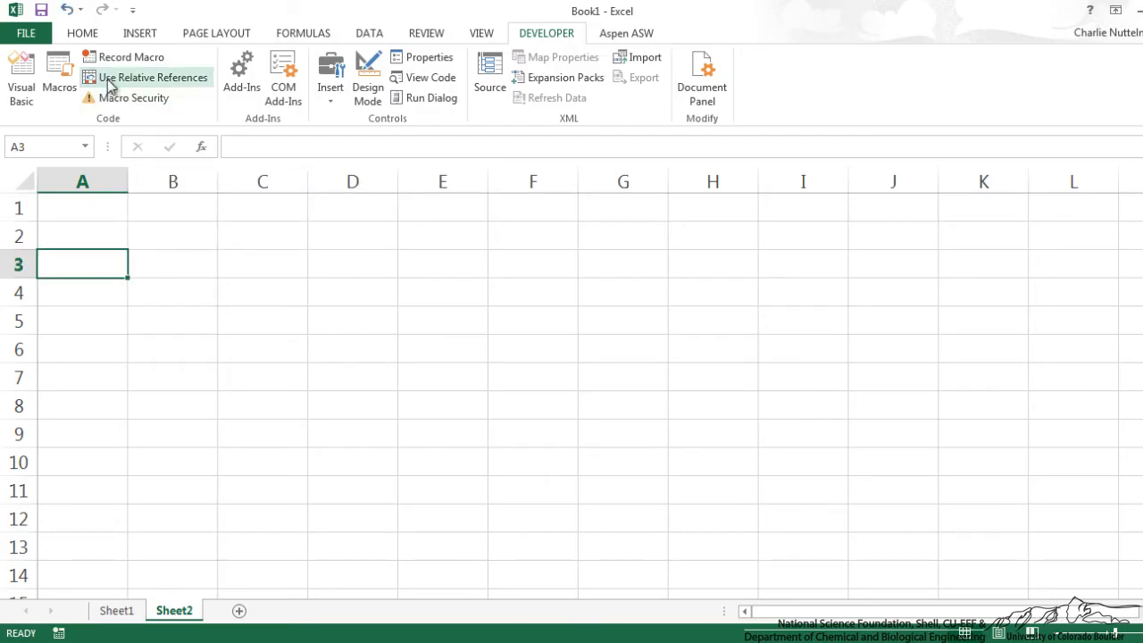
Record a relative-reference macro named DayTitlesR entering Monday onward across row 1
left_click(154, 78)
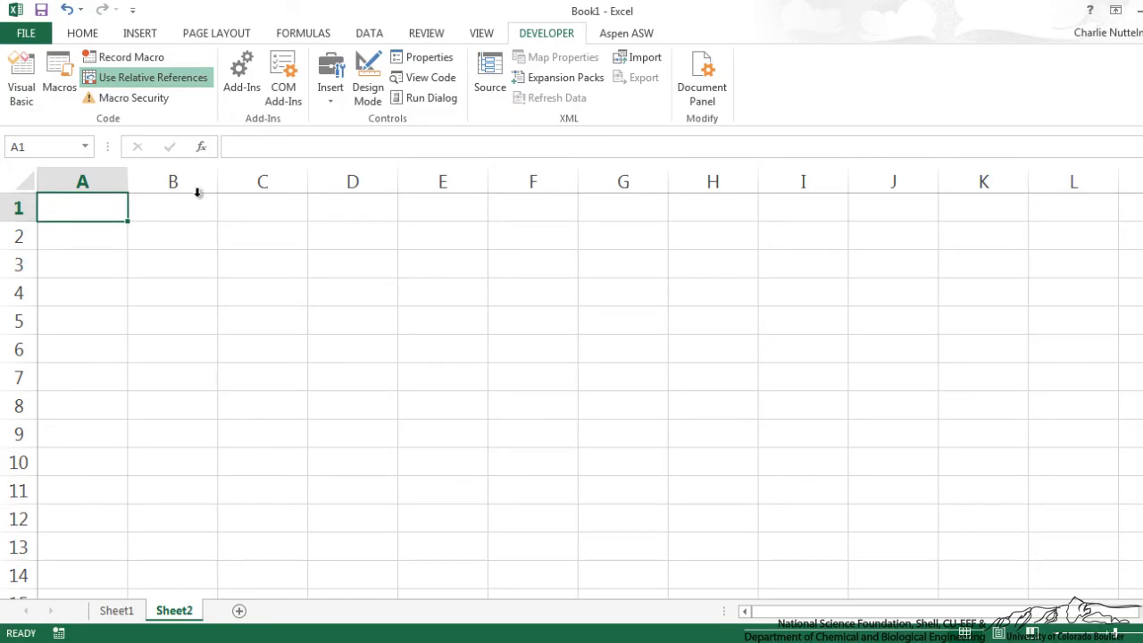
left_click(130, 55)
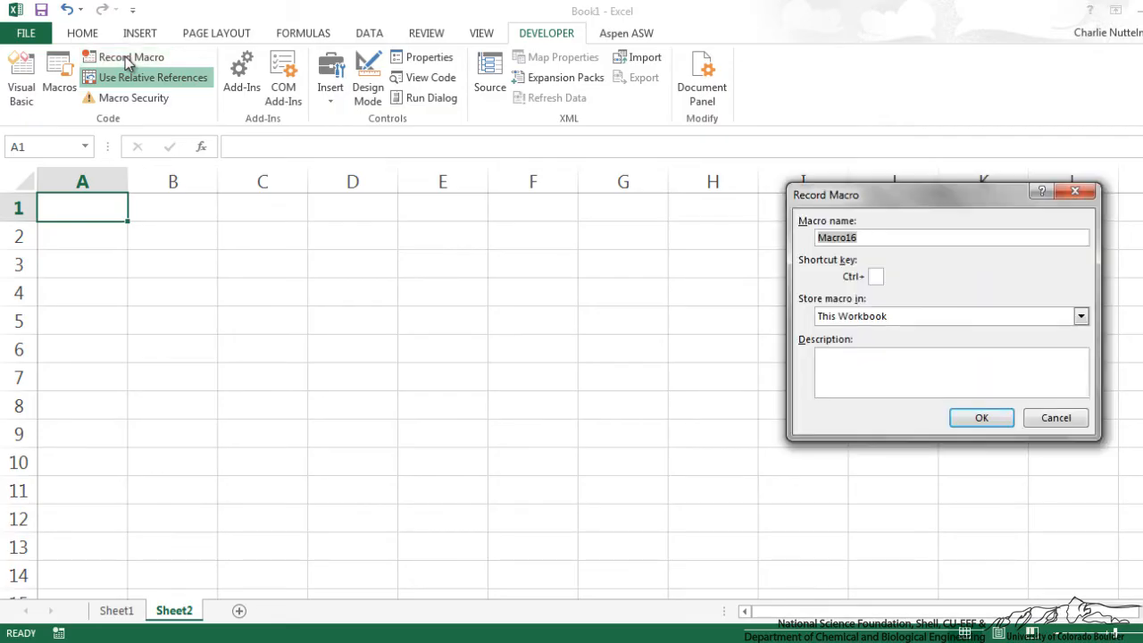
type("DayTitlesR")
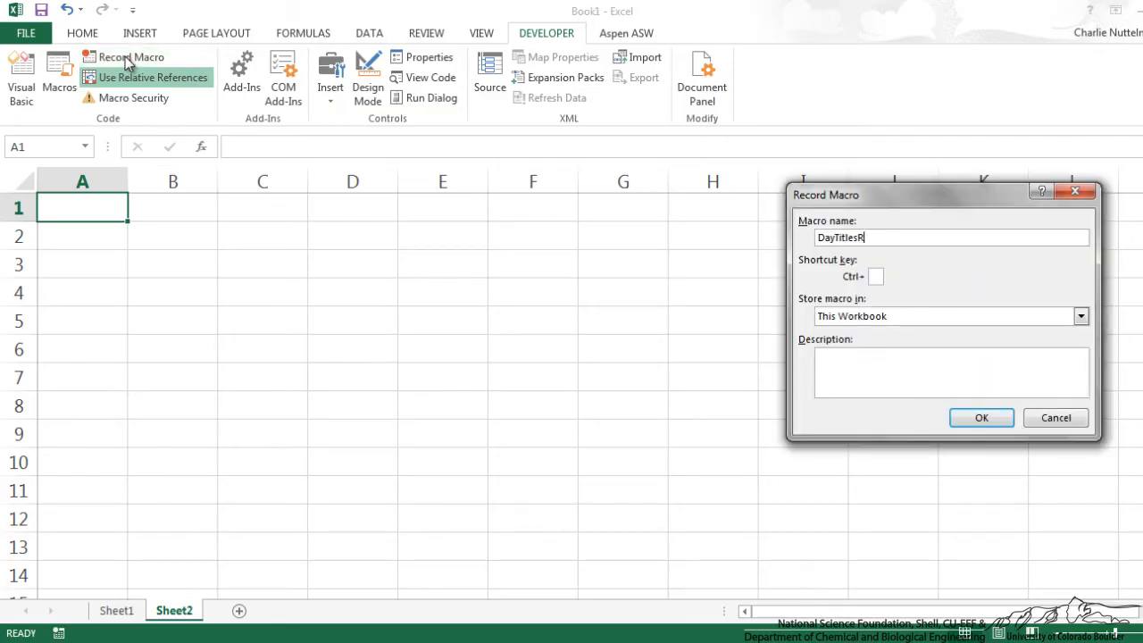
left_click(982, 418)
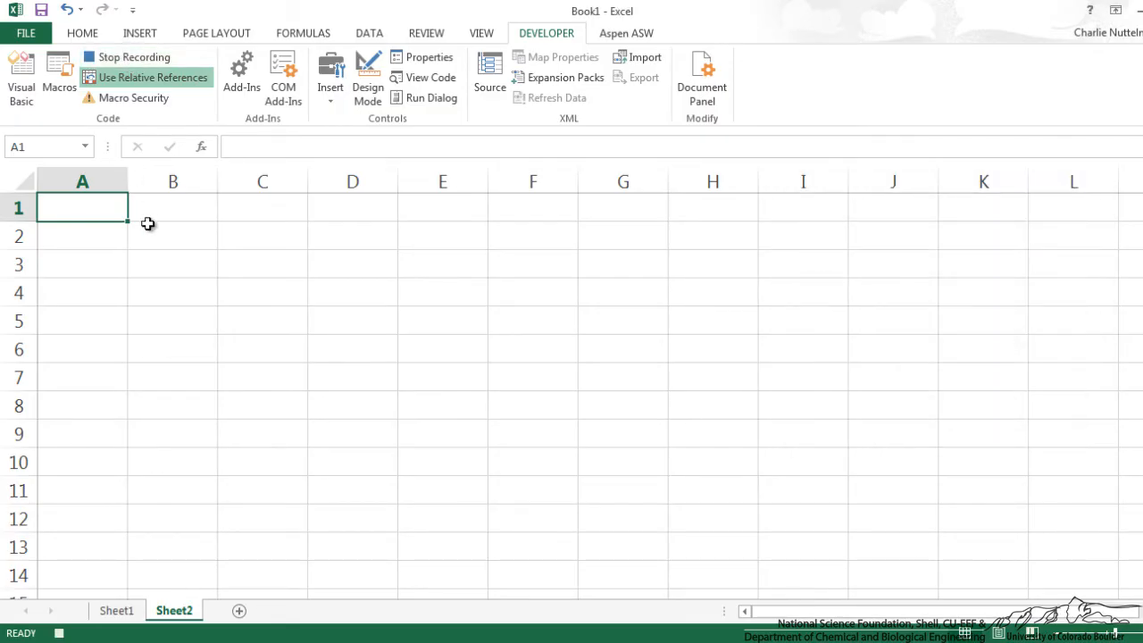
type("Monday")
left_click(173, 207)
type("Tuesday")
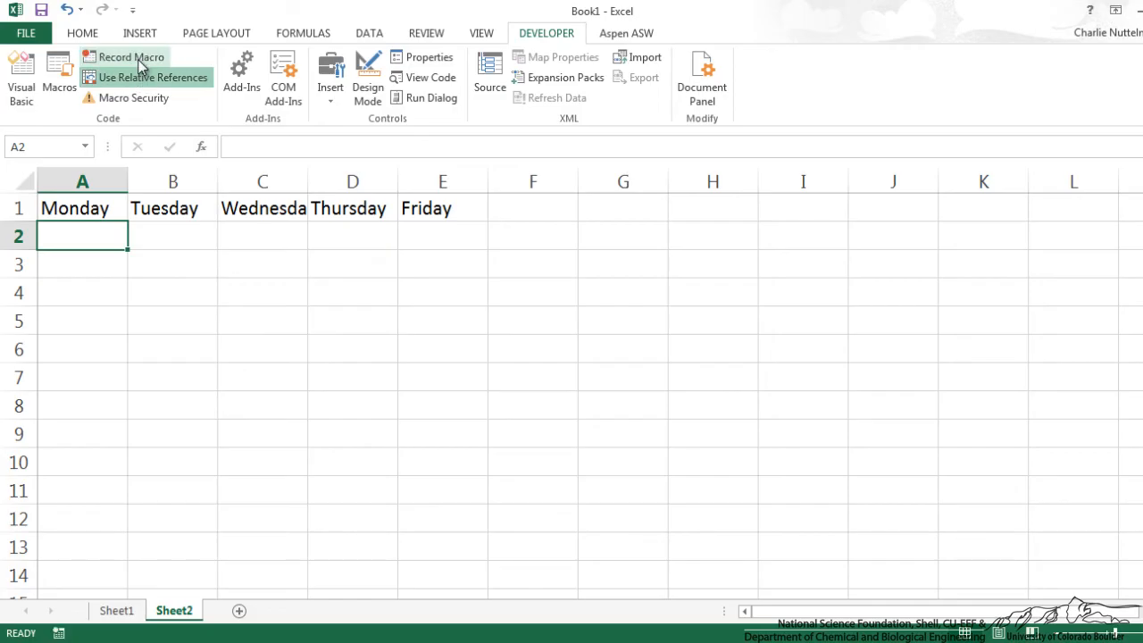
Run the DayTitlesRelative macro from cell A3 to fill row 3
left_click(82, 264)
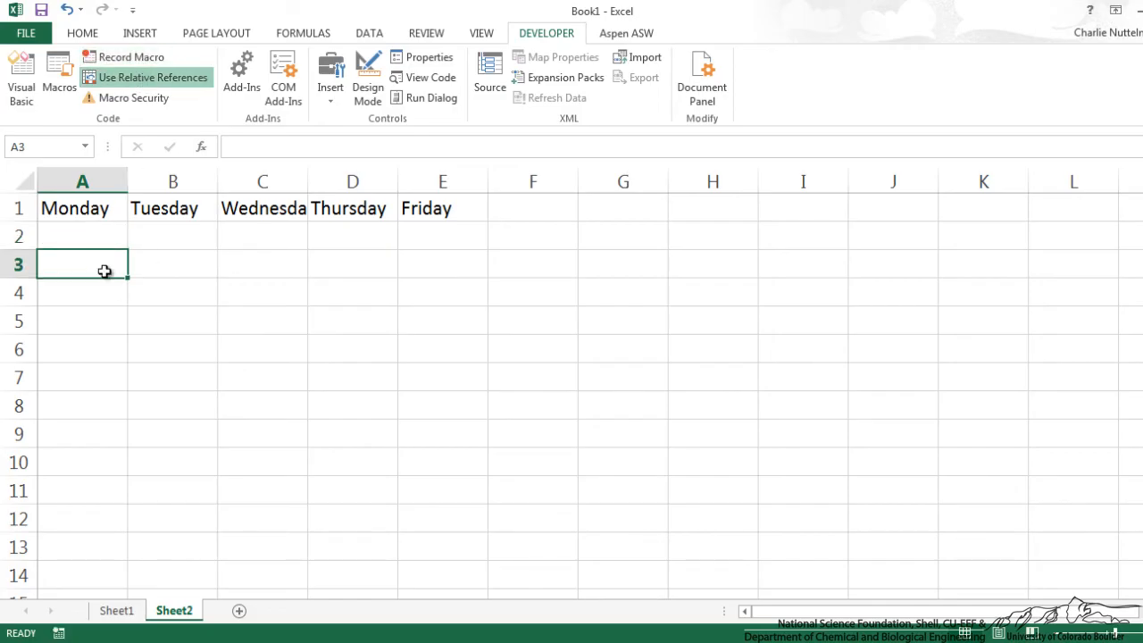
left_click(59, 75)
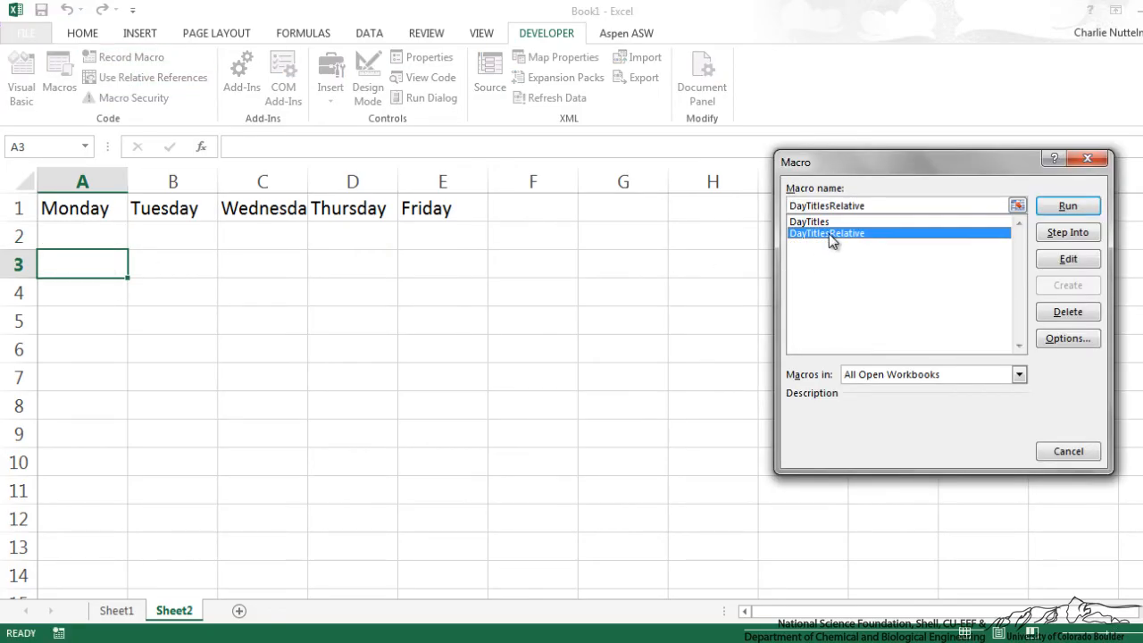
left_click(1068, 205)
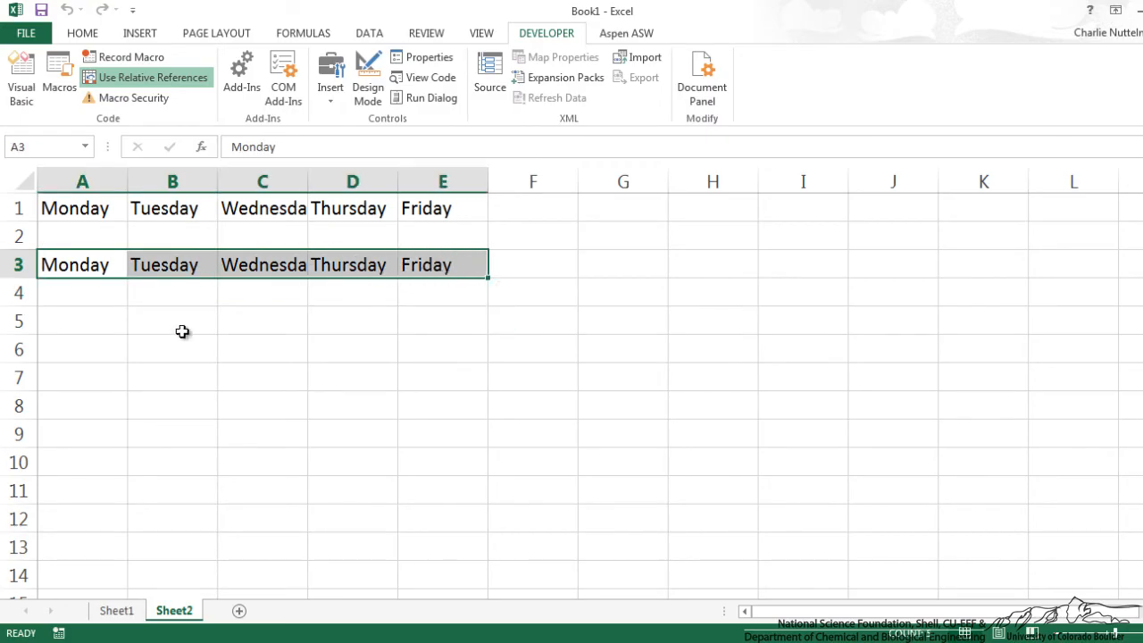
Run DayTitlesRelative again from cell D6 to fill row 6
left_click(352, 348)
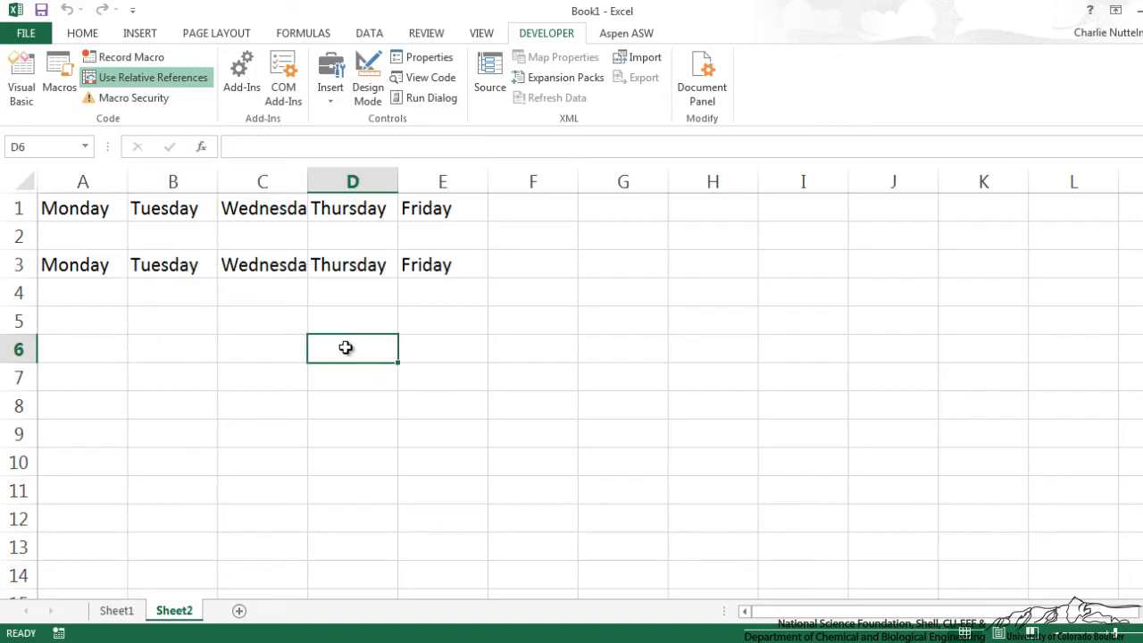
left_click(59, 75)
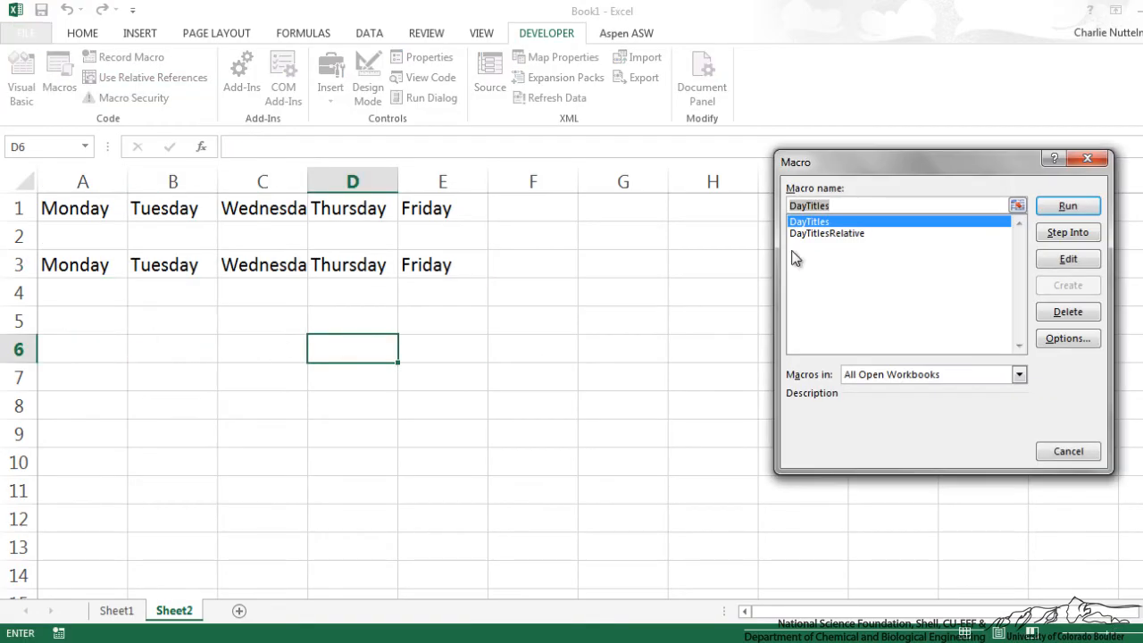
left_click(1068, 205)
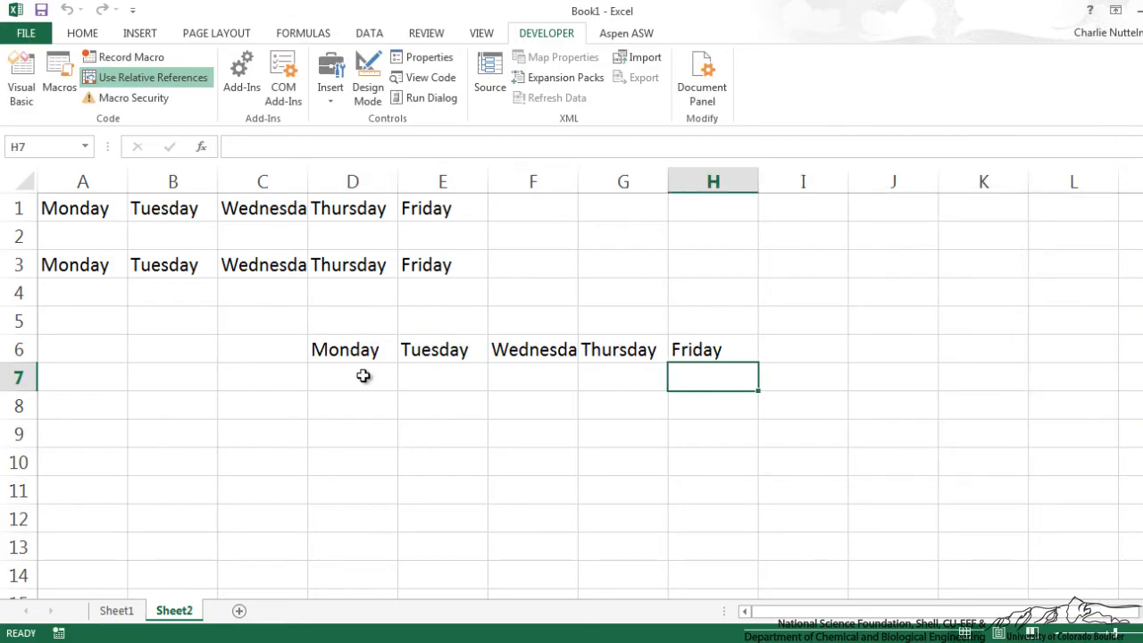
Run DayTitlesRelative once more from cell B9 to fill row 9
left_click_drag(75, 207, 443, 207)
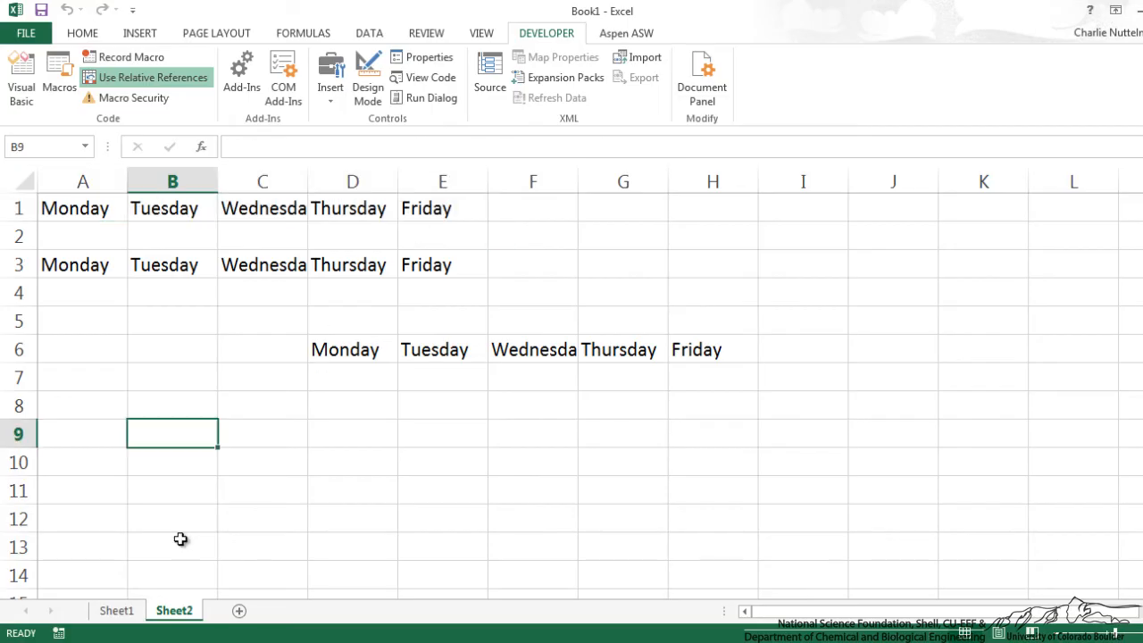
left_click(59, 75)
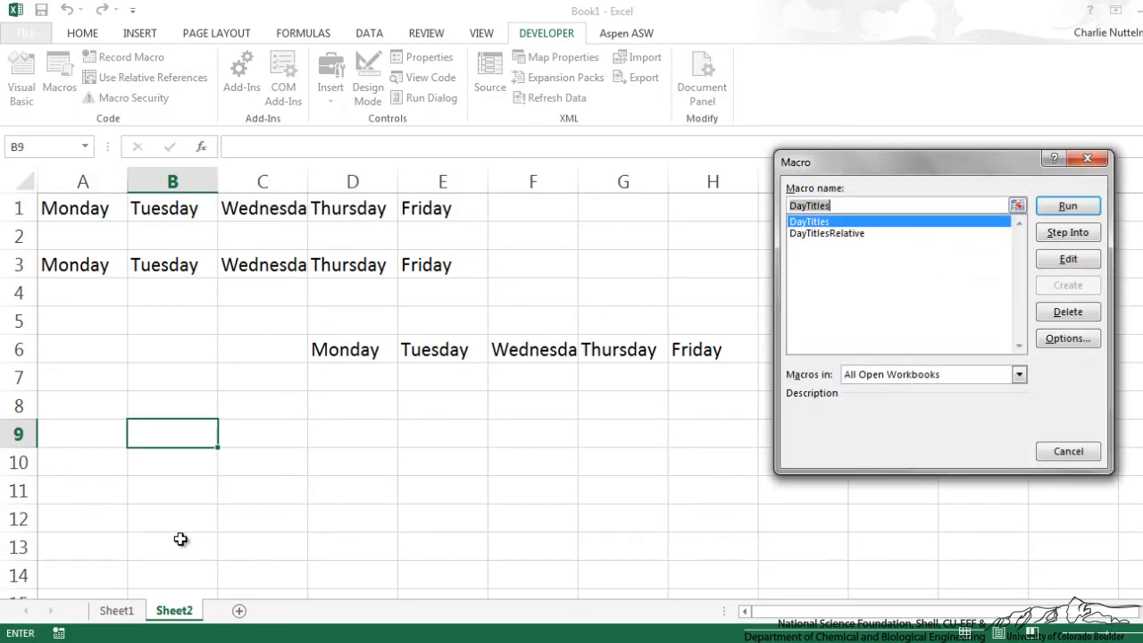
left_click(1068, 206)
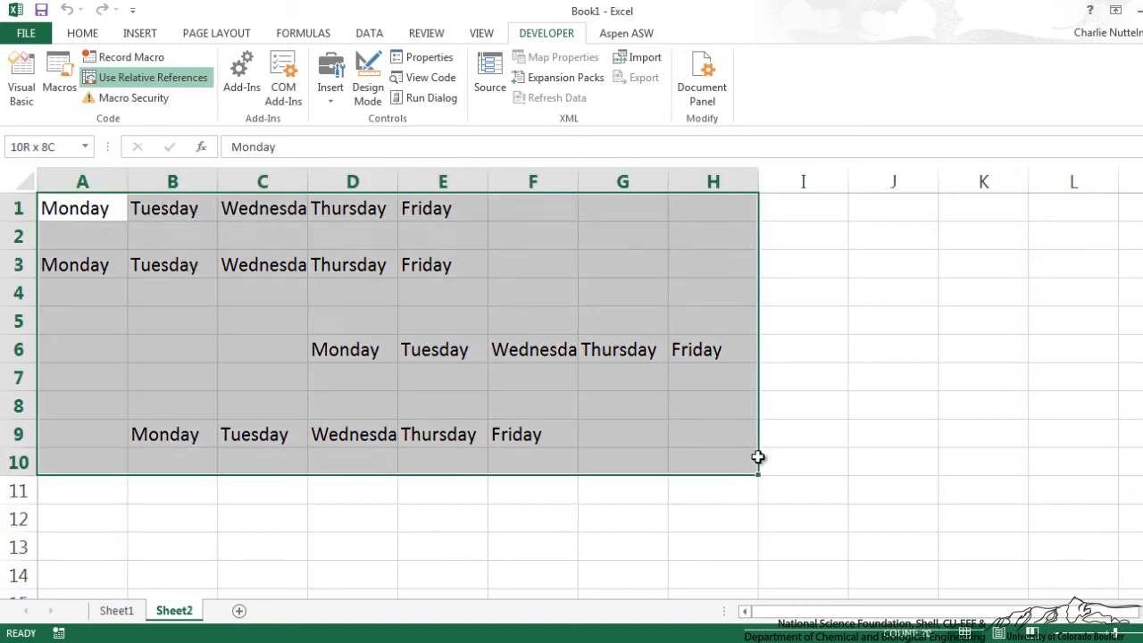
Switch to Sheet1 with the unsorted numbers and return to the Developer commands
left_click(117, 611)
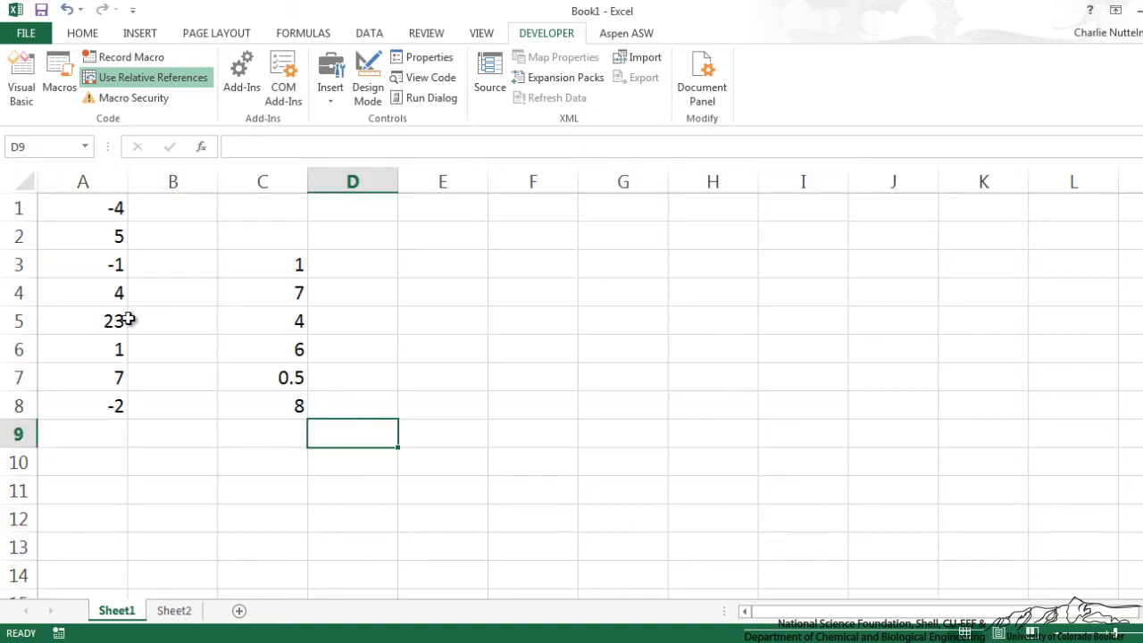
mouse_move(218, 377)
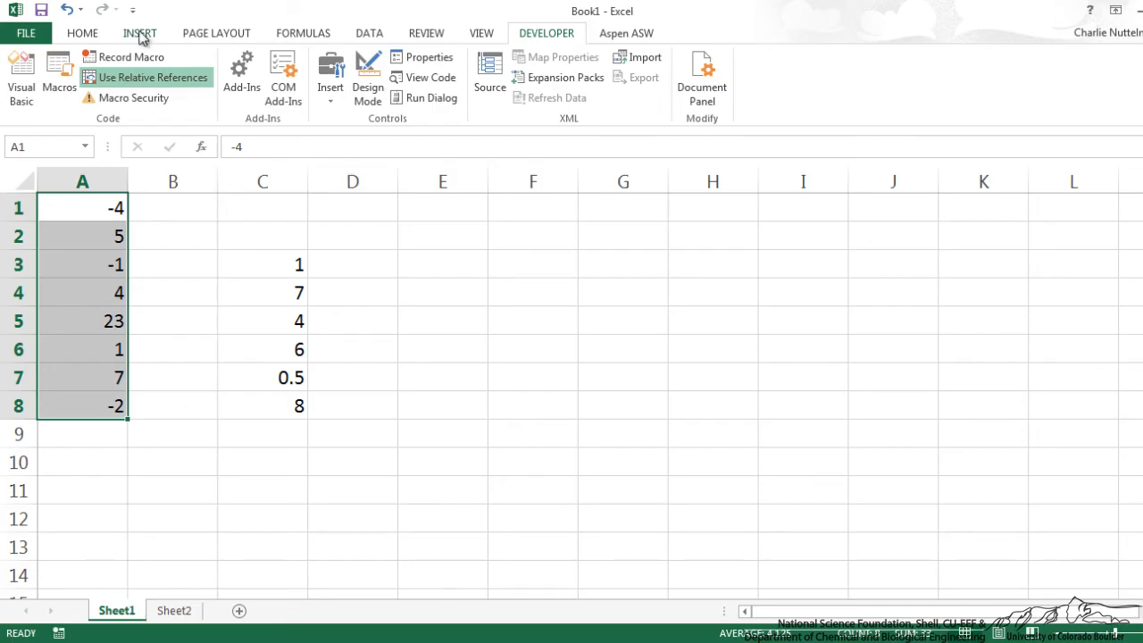
left_click(1061, 75)
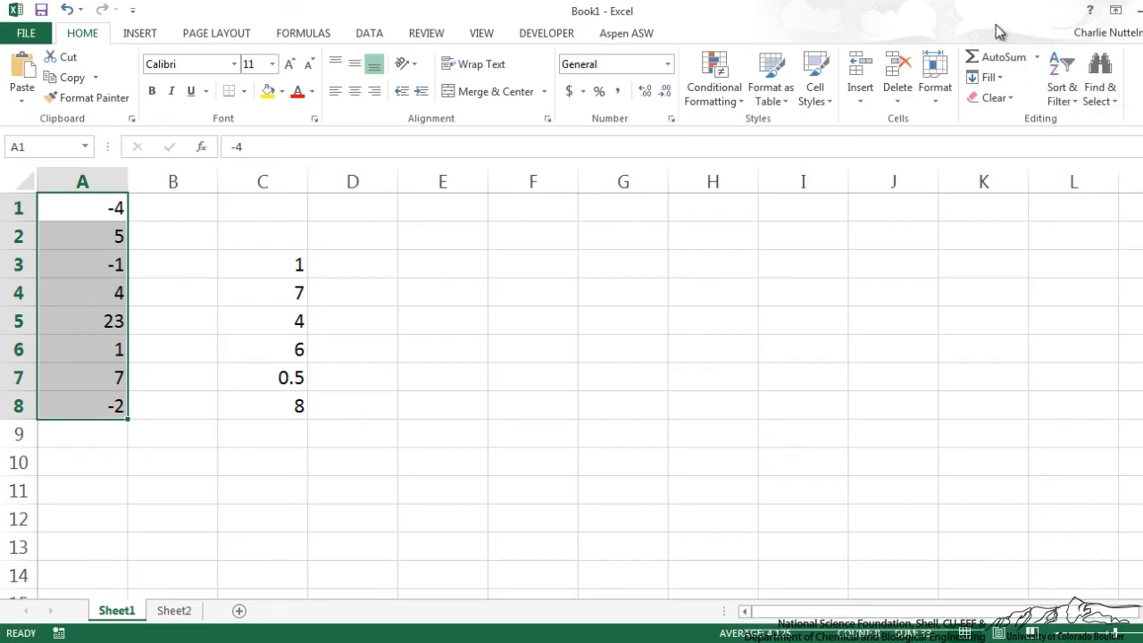
left_click(443, 322)
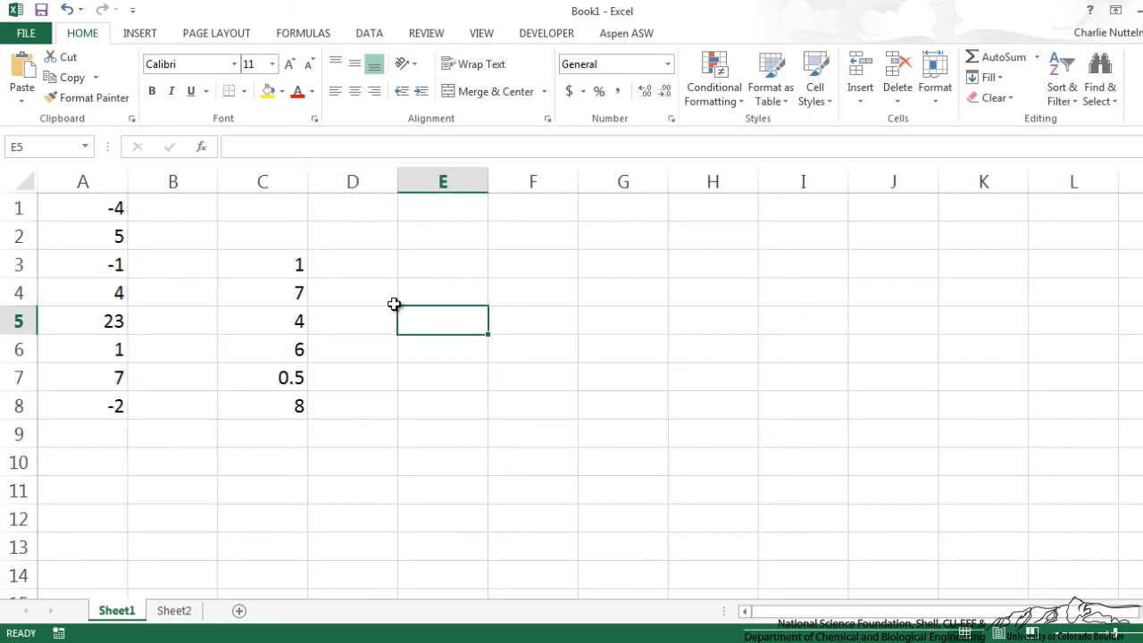
left_click(443, 349)
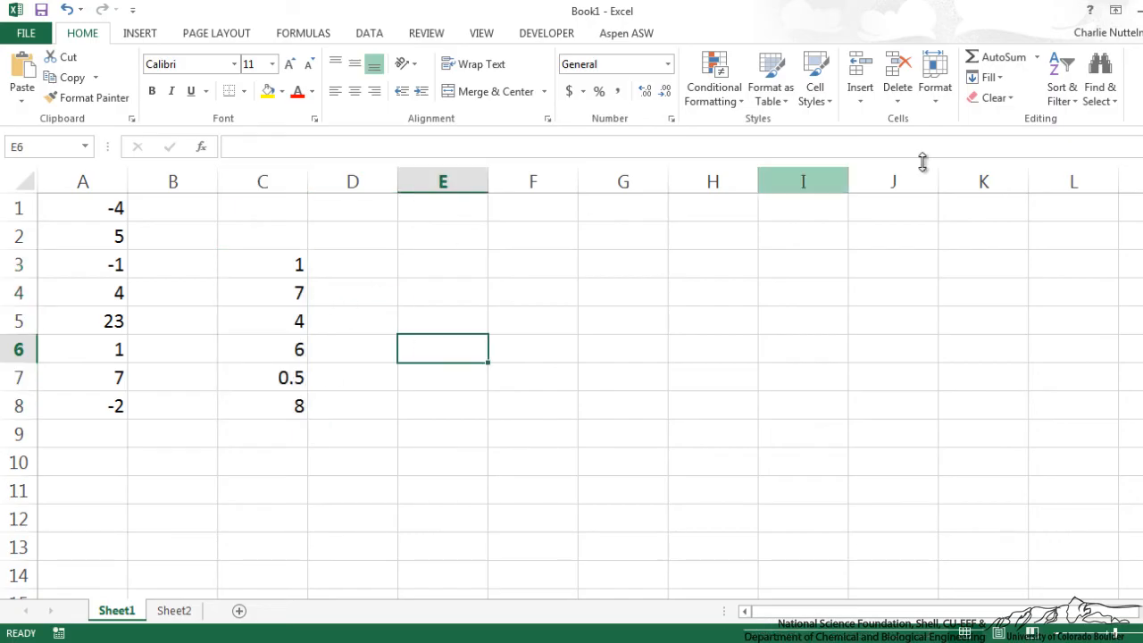
mouse_move(432, 260)
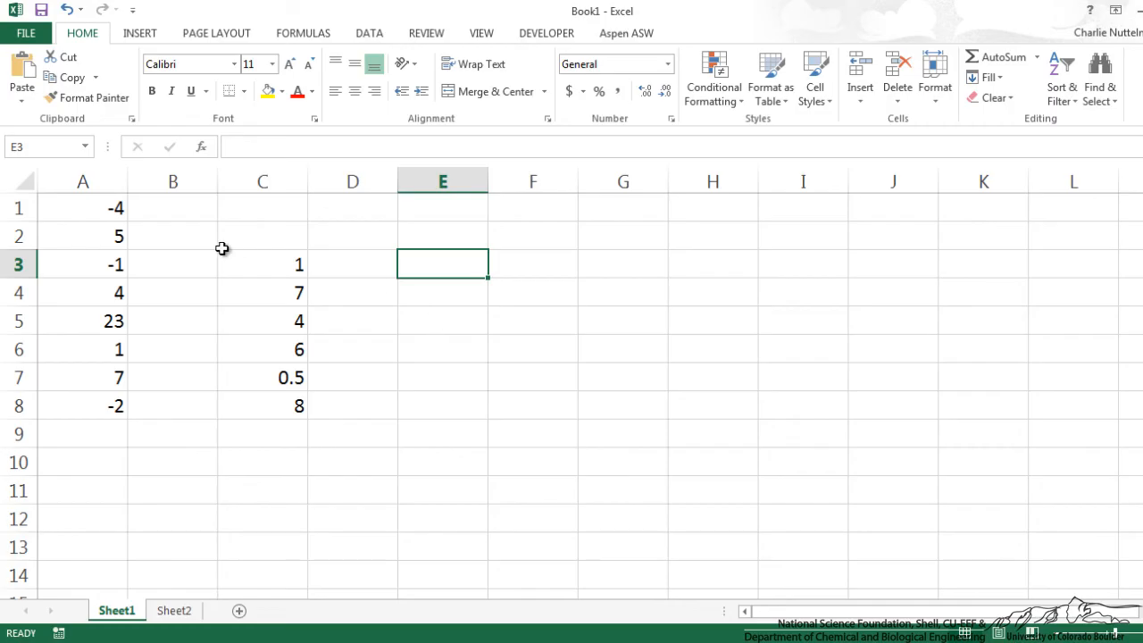
mouse_move(266, 300)
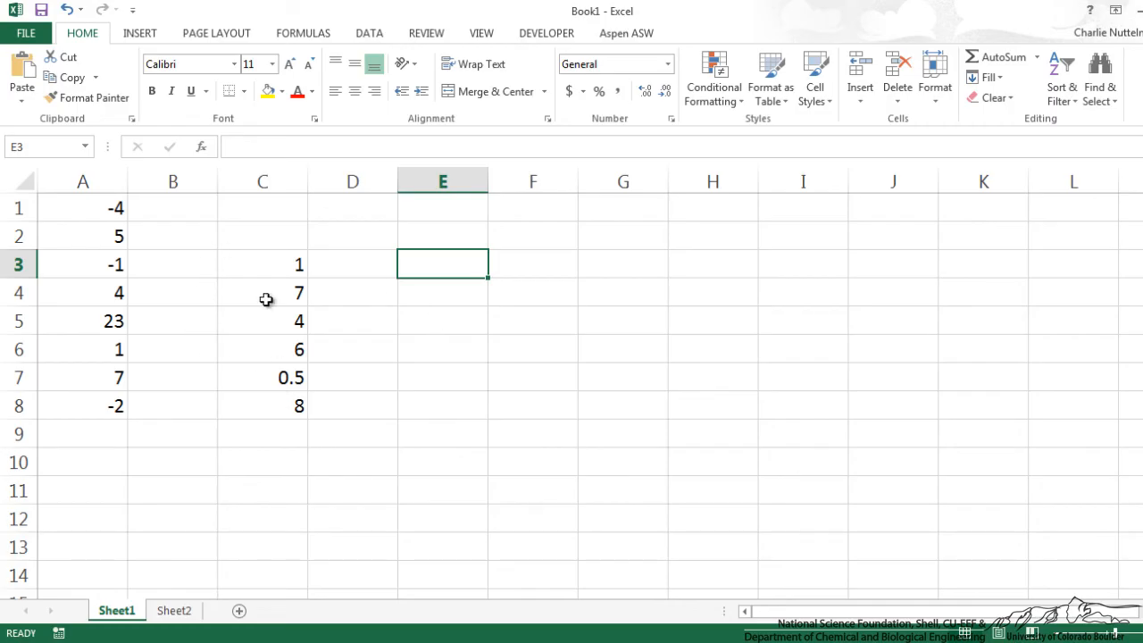
left_click(546, 32)
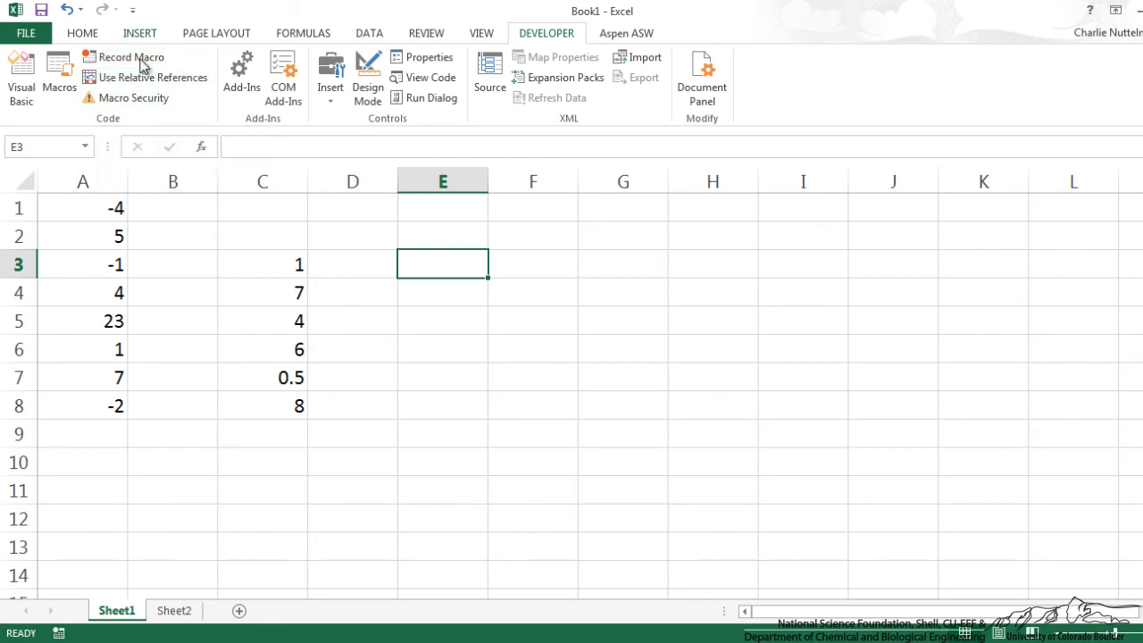
mouse_move(132, 55)
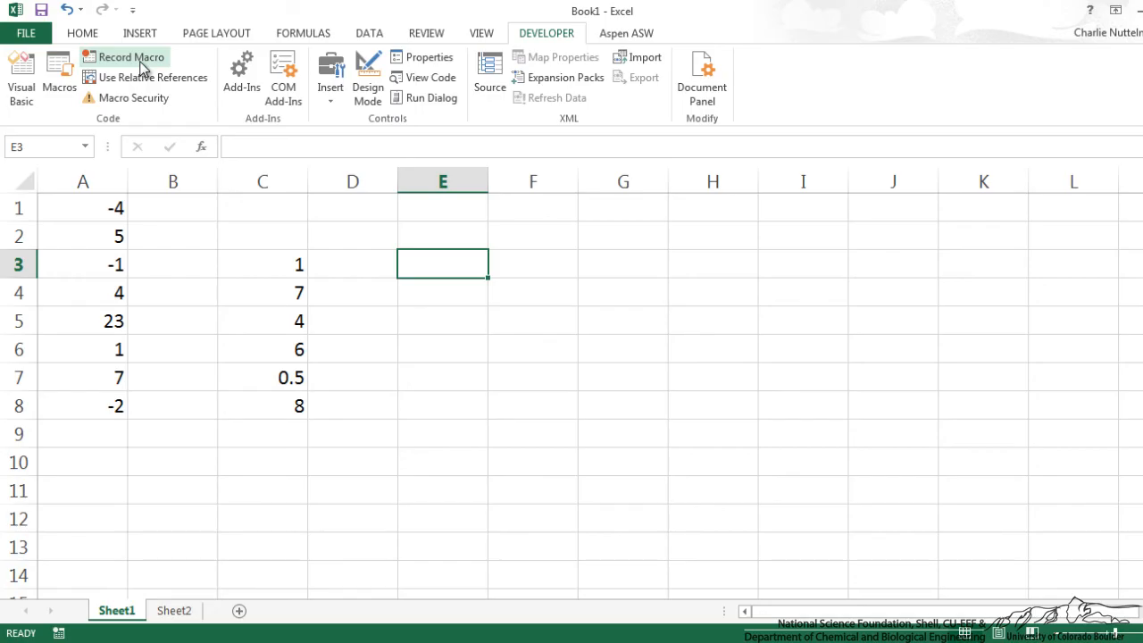
Record a SortDown macro sorting A1:A8 largest to smallest, then select C3:C8
left_click(132, 55)
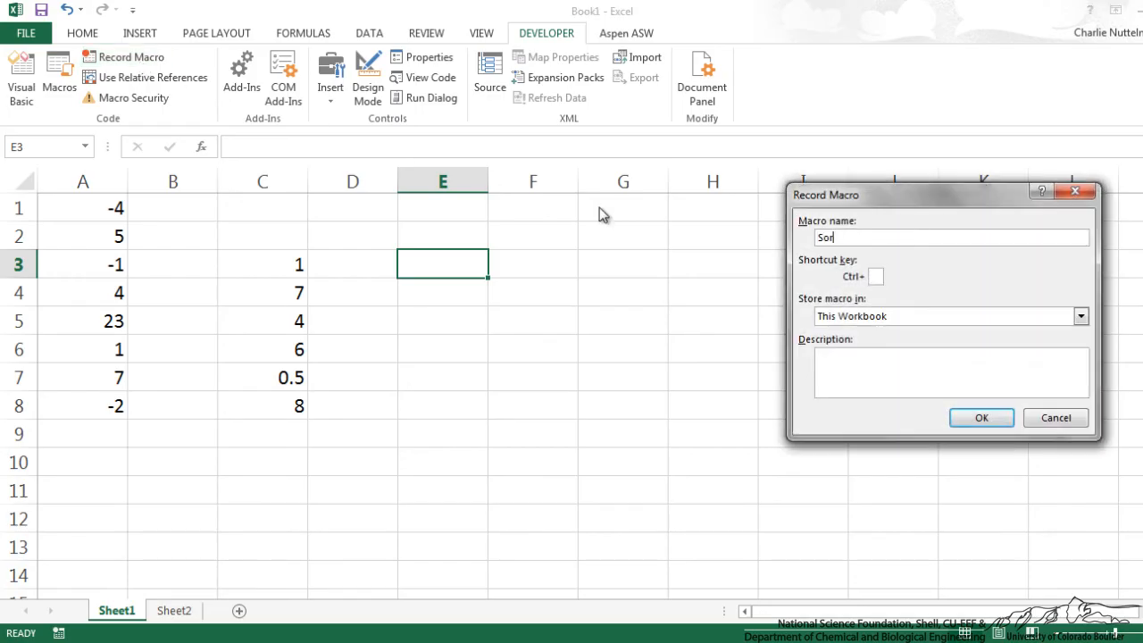
left_click(982, 418)
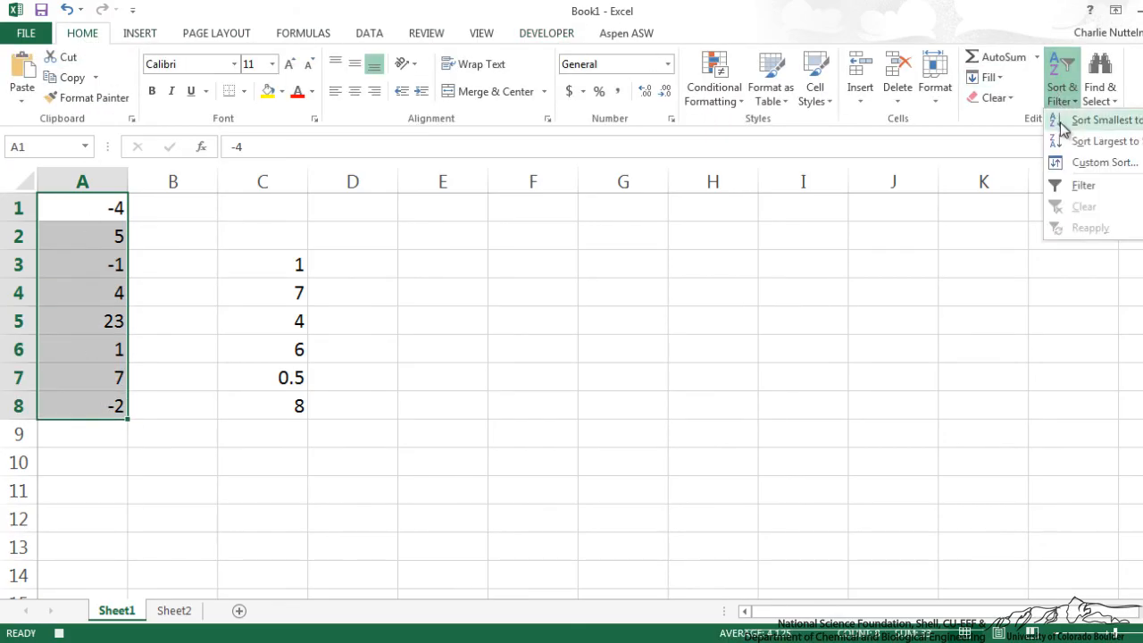
left_click(1100, 139)
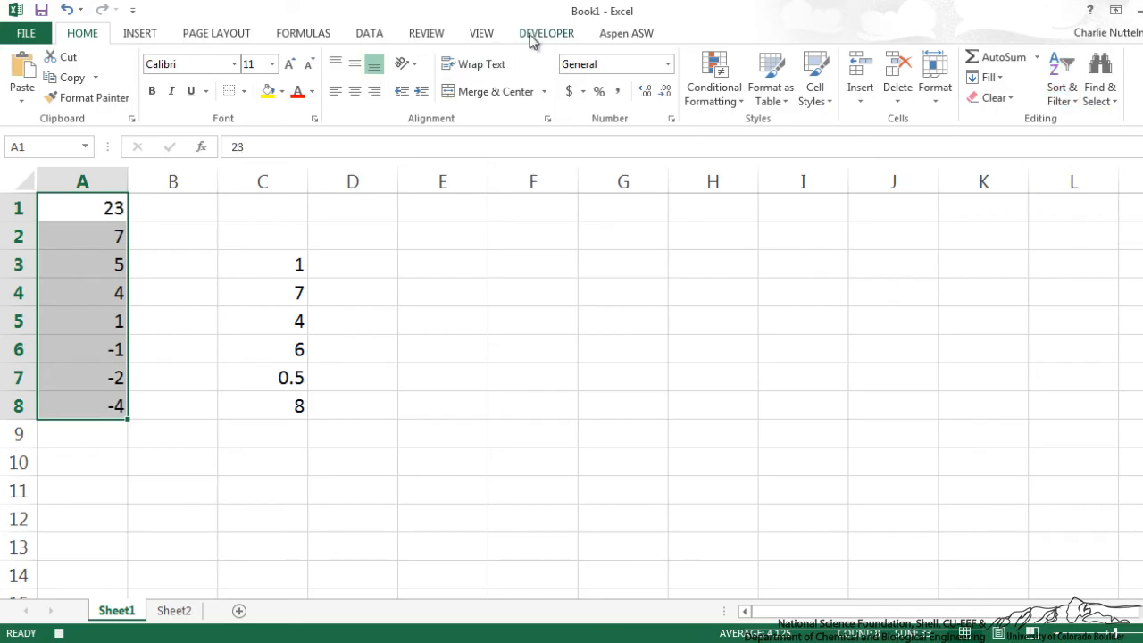
left_click(546, 32)
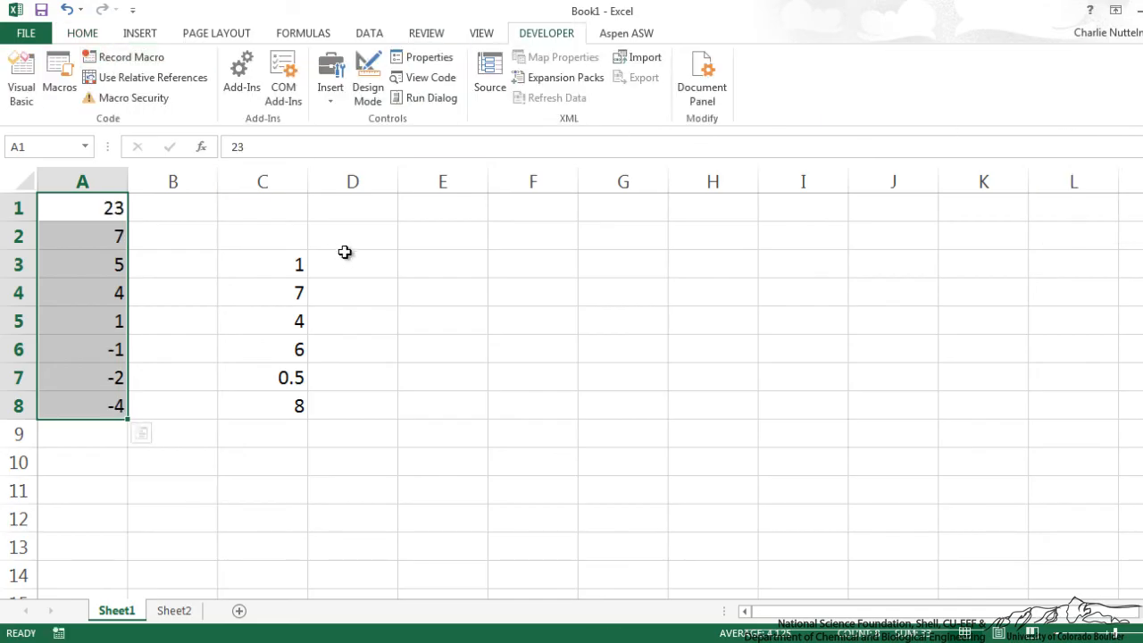
left_click_drag(261, 264, 261, 405)
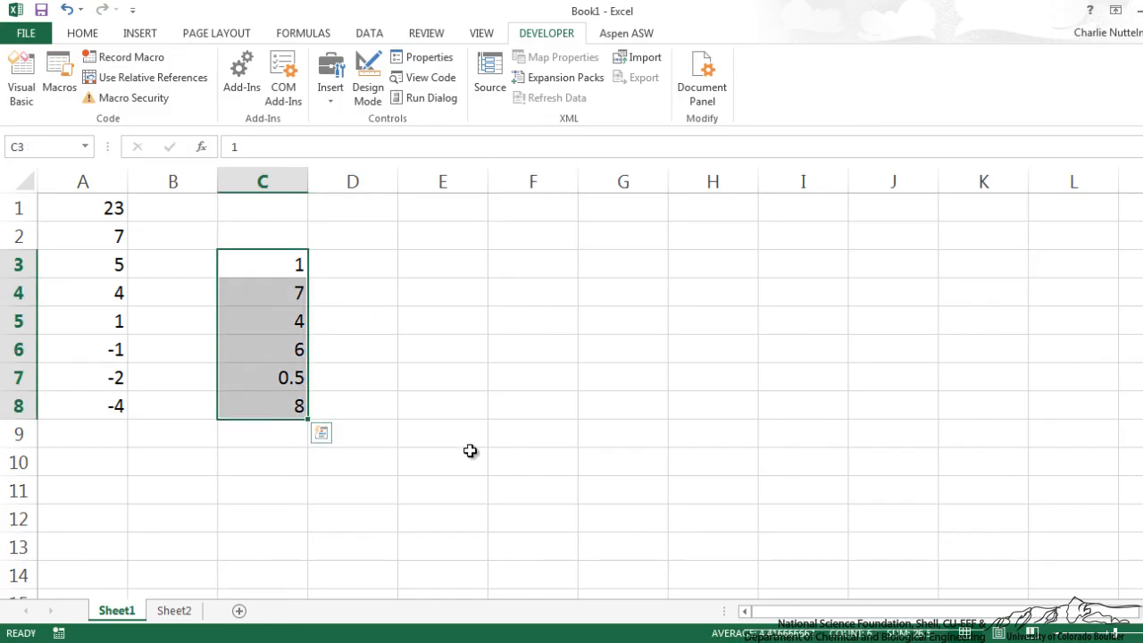
Run SortDown on column C and bring up its code in the Visual Basic editor
left_click(58, 75)
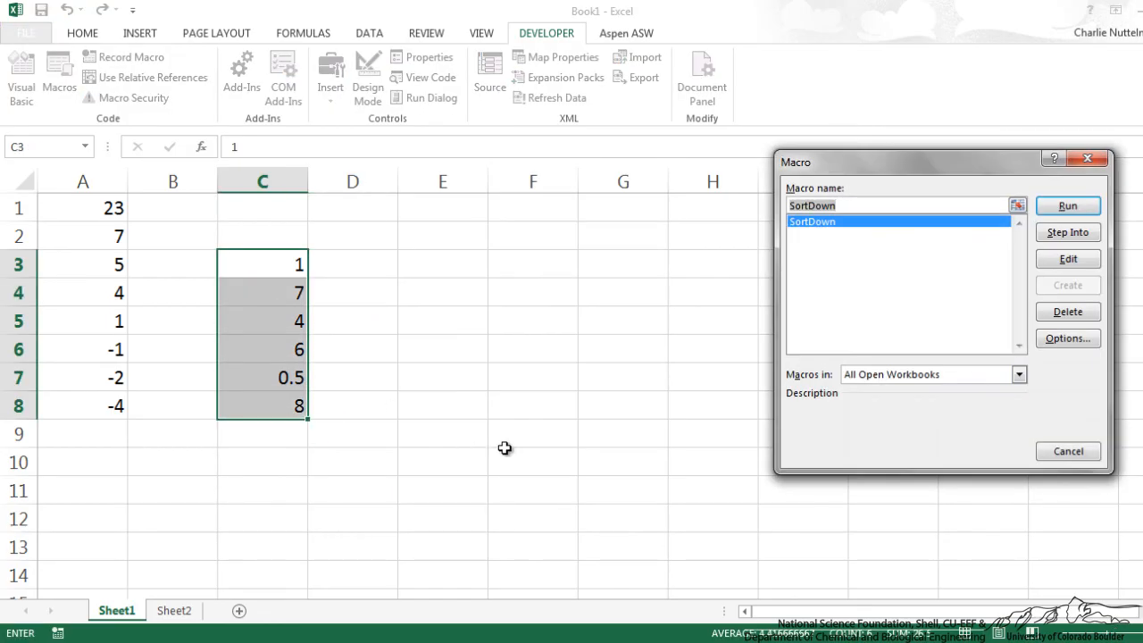
left_click(1068, 205)
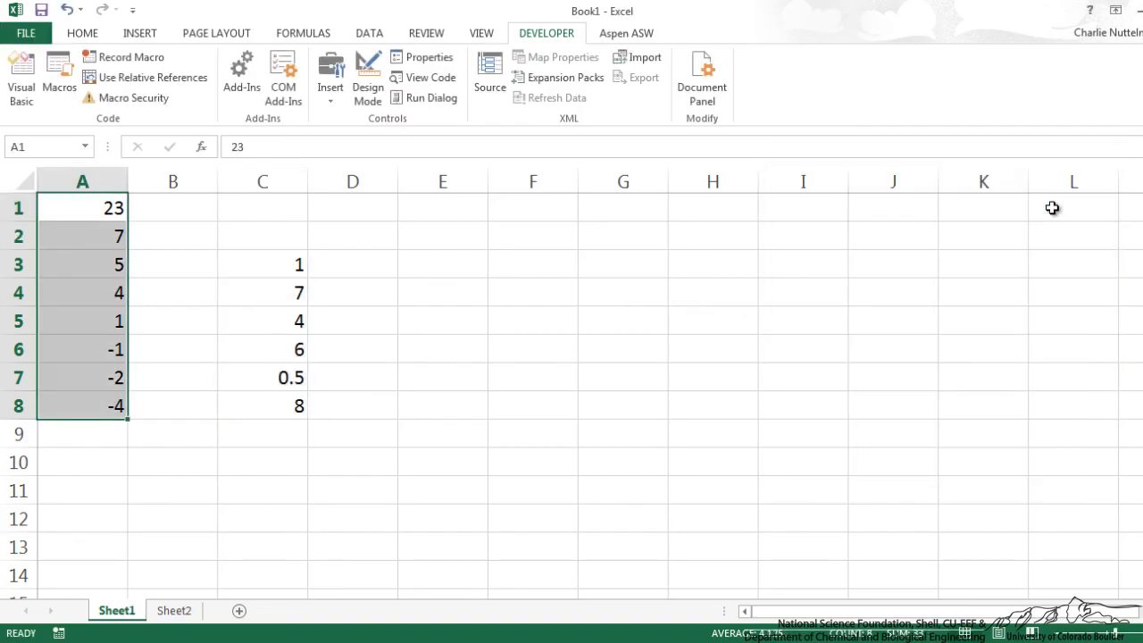
mouse_move(125, 57)
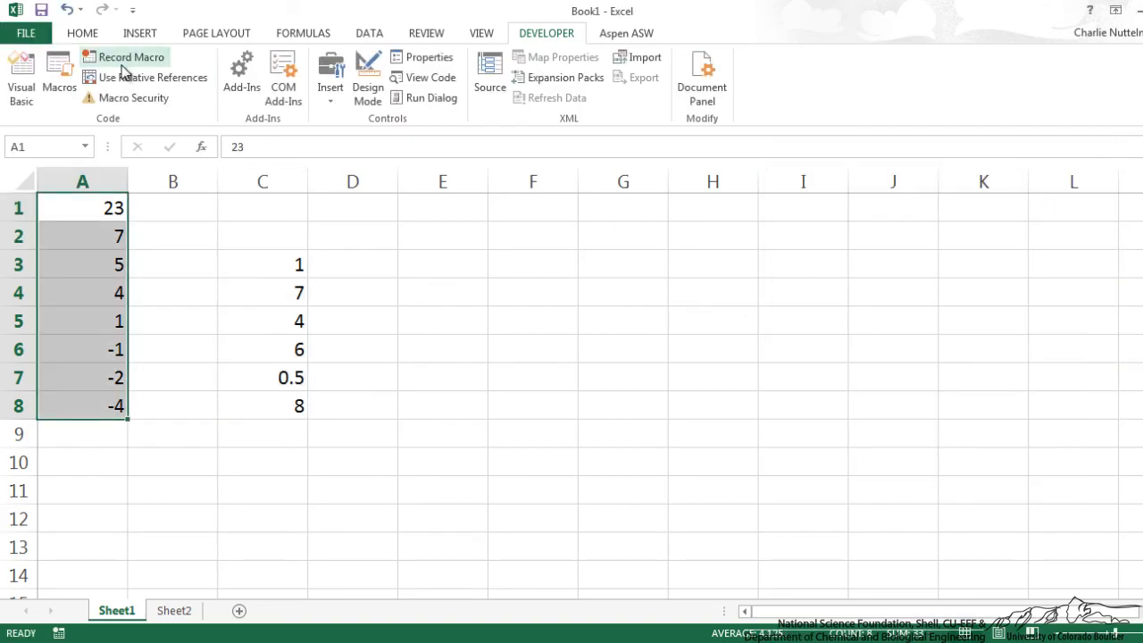
mouse_move(84, 214)
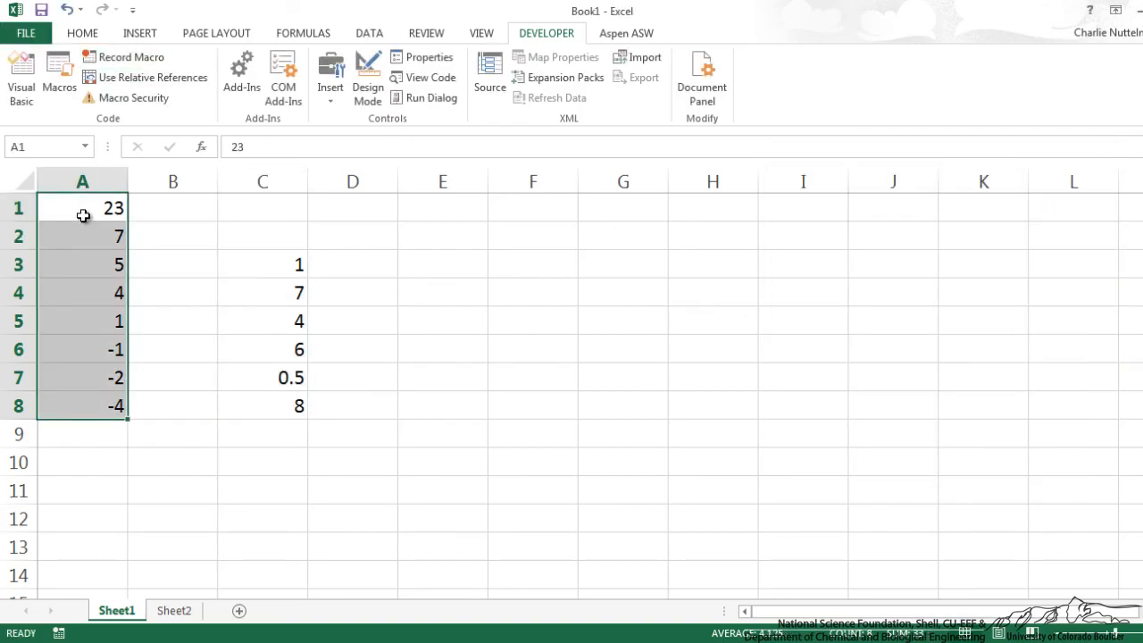
left_click(171, 461)
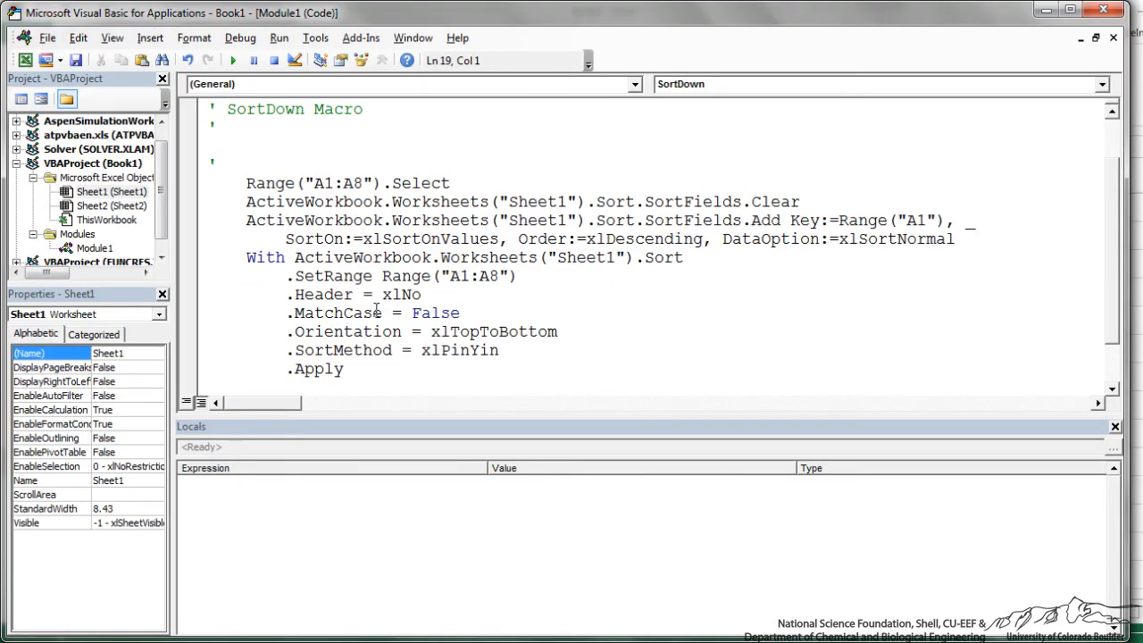
mouse_move(425, 265)
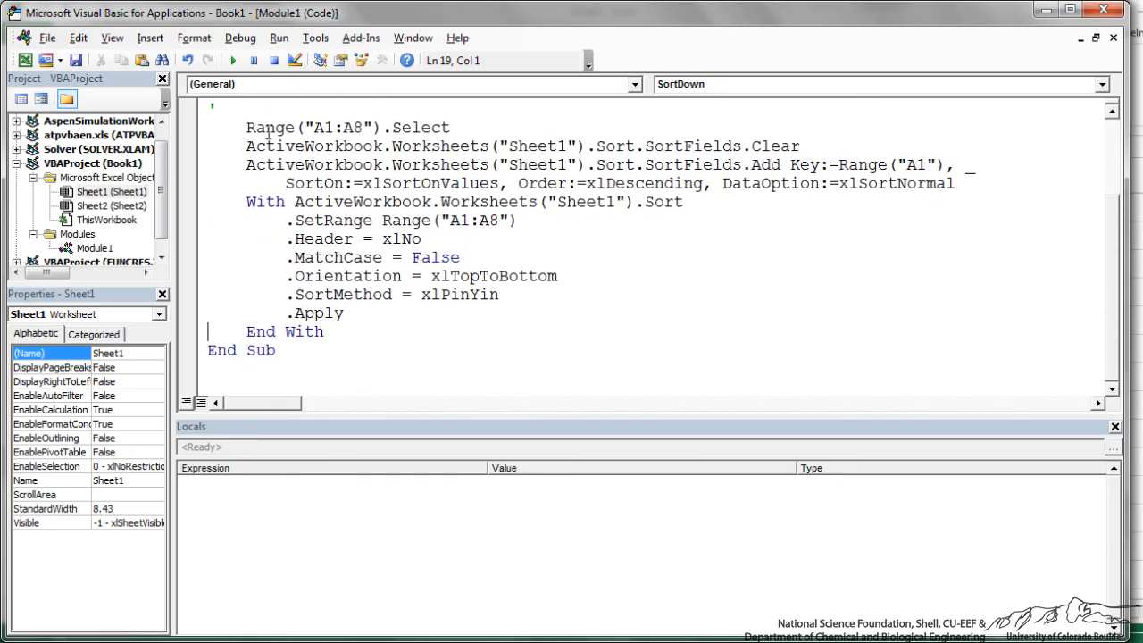
Highlight the hard-wired Range("A1:A8") line in the SortDown code
left_click_drag(246, 127, 380, 127)
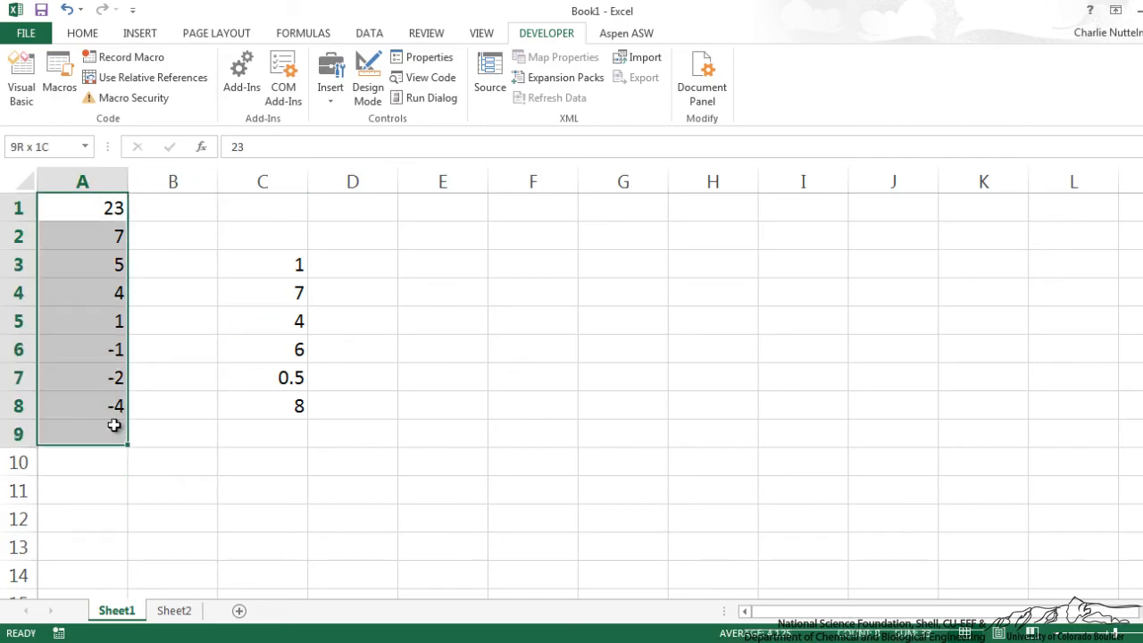
Refill column A with 7, 1, 5, 14, 23, -1, 3, 6 and select A1:A8
left_click(260, 293)
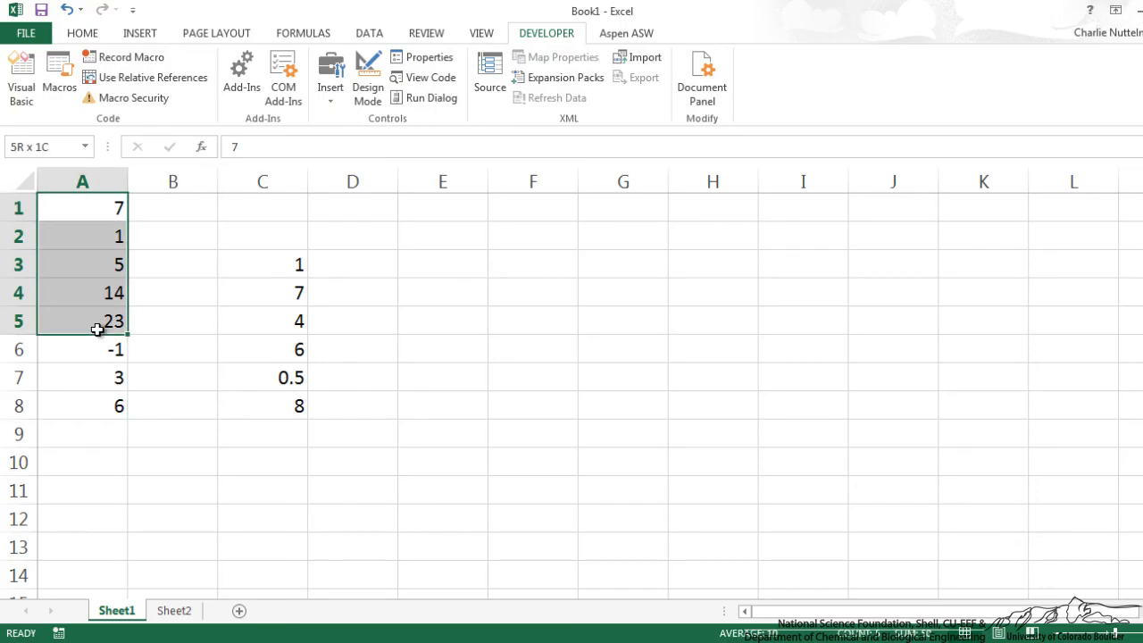
left_click_drag(82, 322, 82, 406)
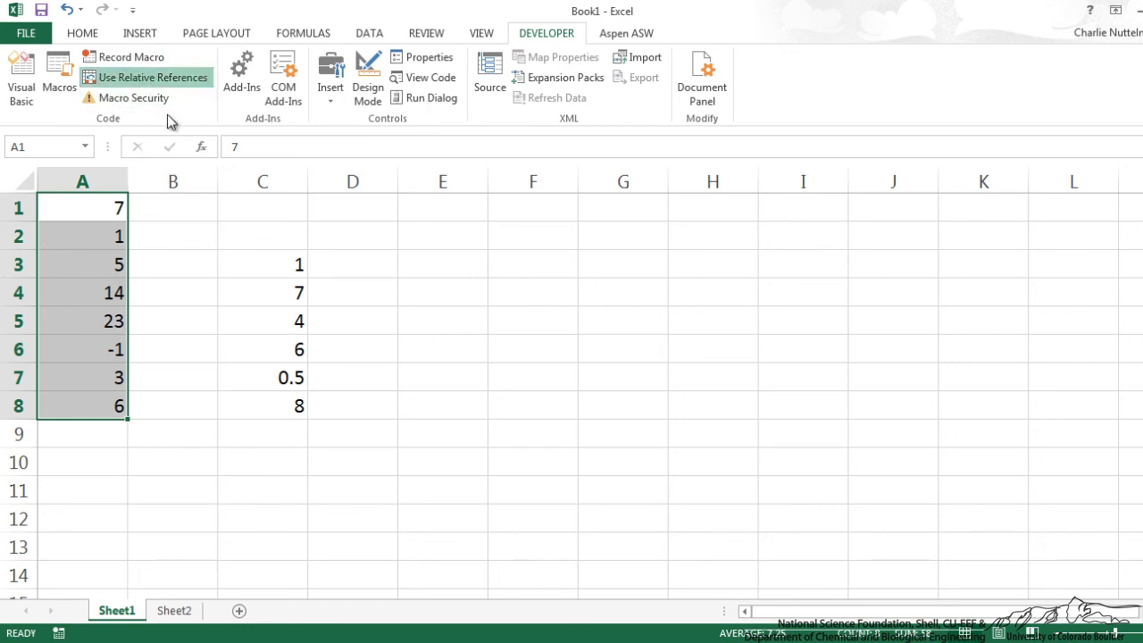
Record macro SortDown performing a largest-to-smallest sort on column A, then stop recording
left_click(133, 55)
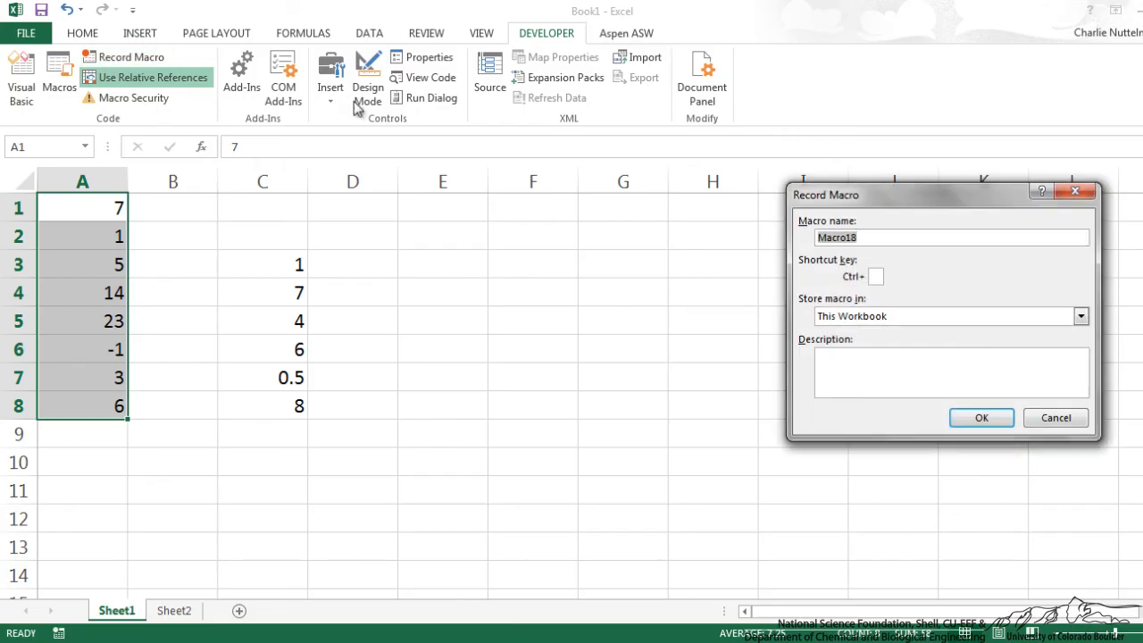
type("SortDo")
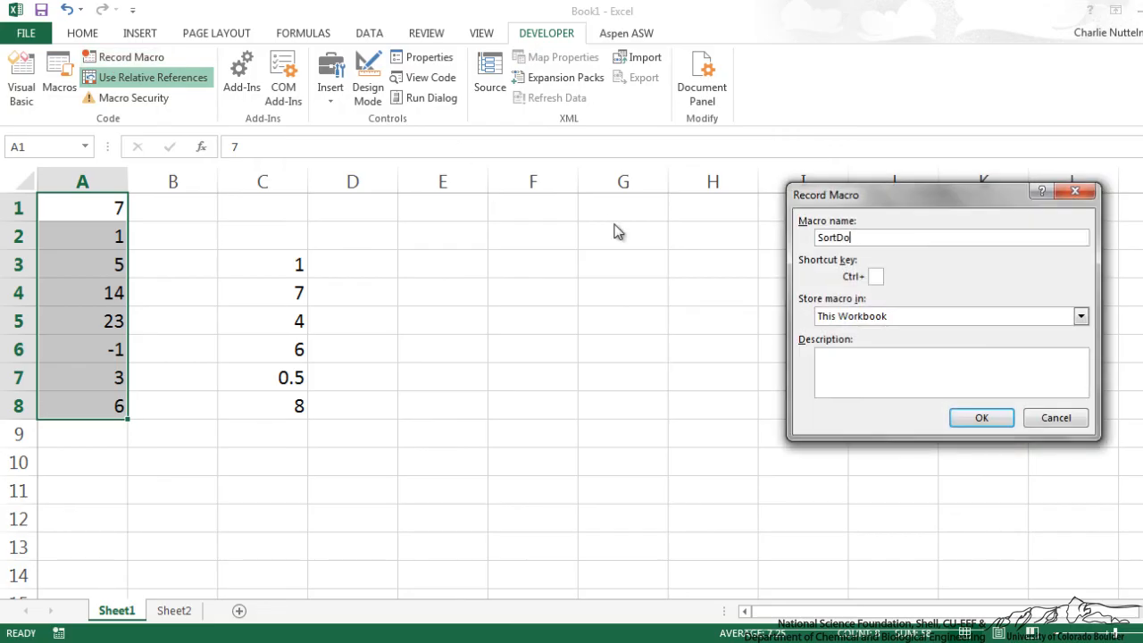
left_click(981, 418)
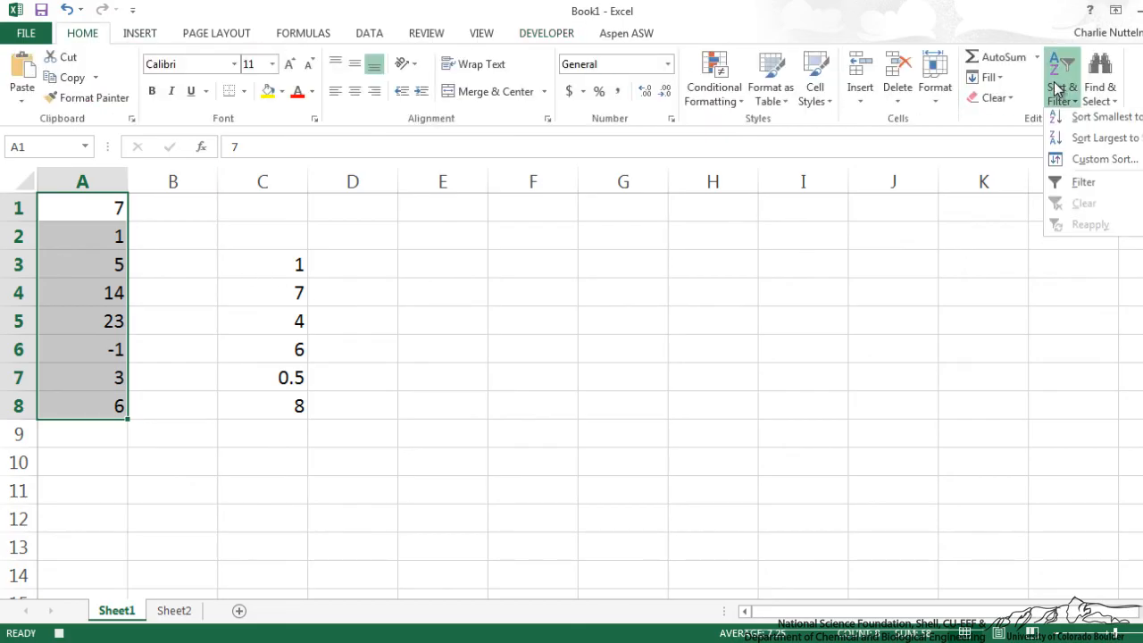
left_click(1099, 138)
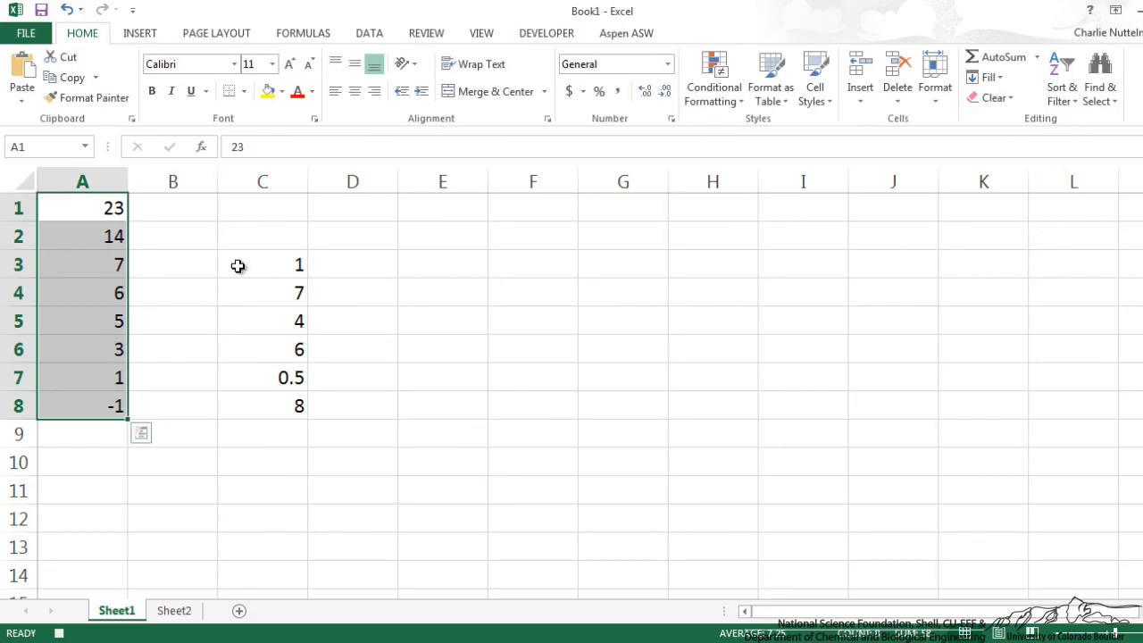
left_click(547, 32)
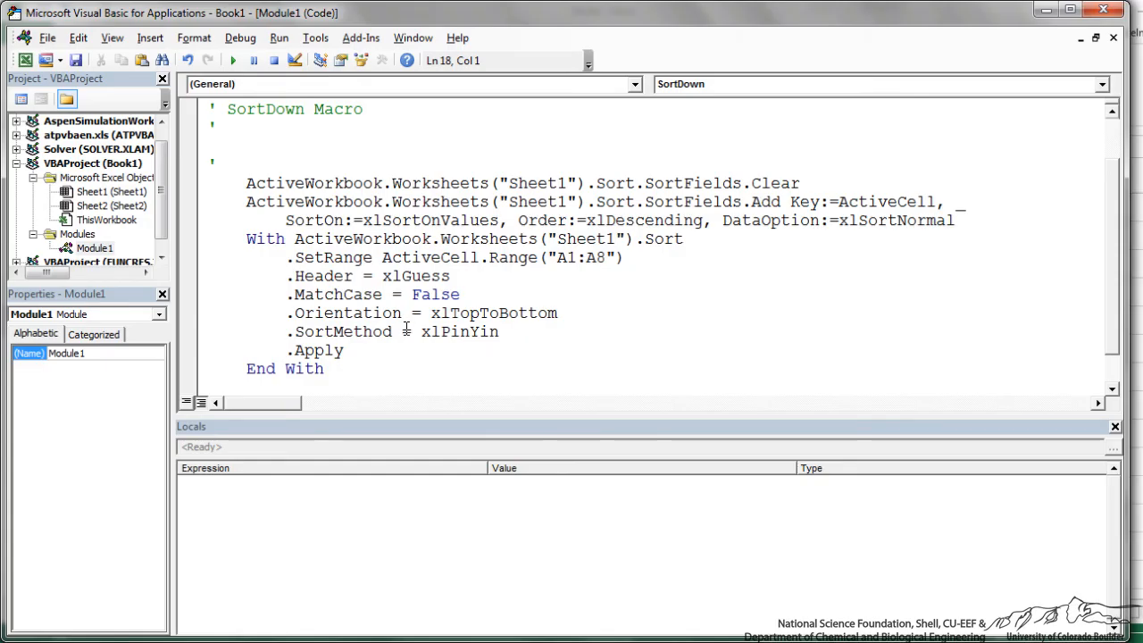
Replace ActiveCell.Range("A1:A8") after .SetRange with Selection in the SortDown code
left_click(435, 200)
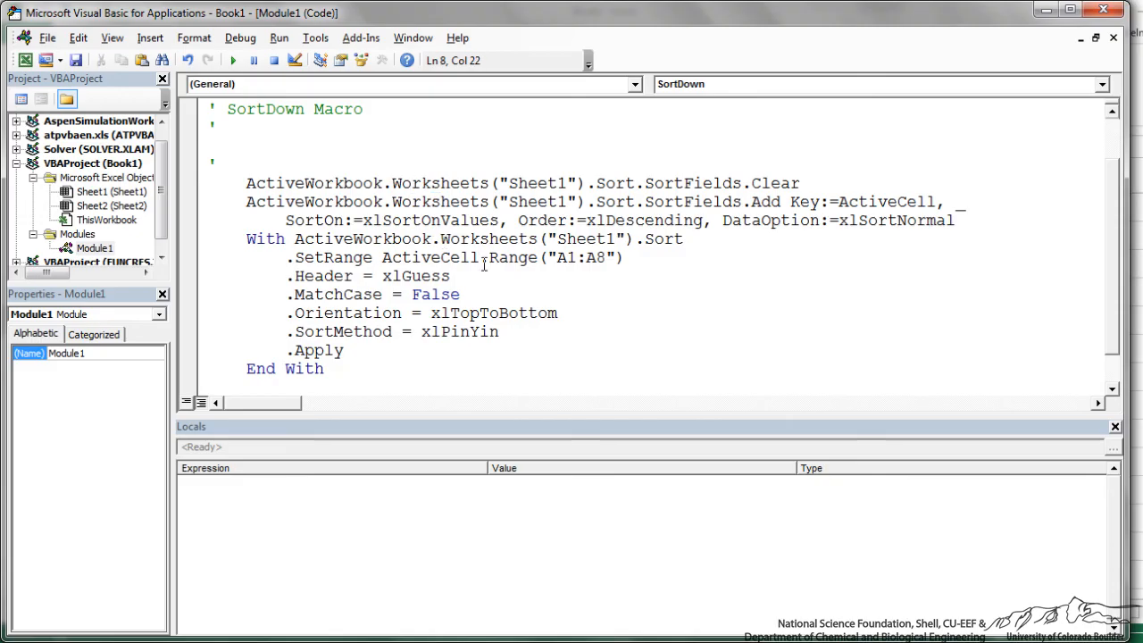
double_click(432, 257)
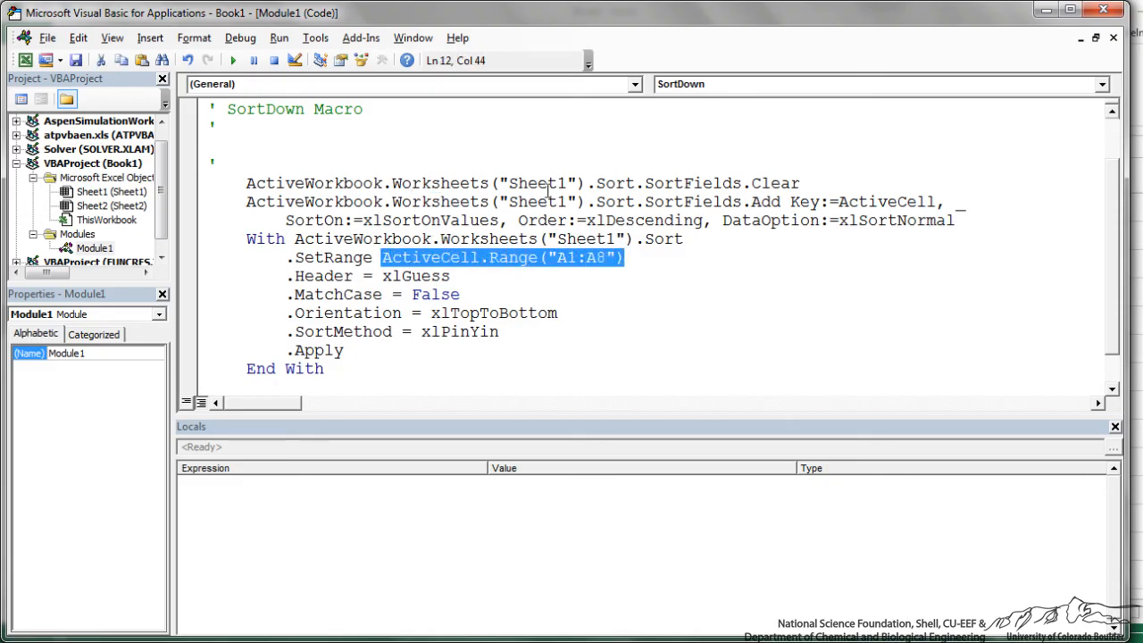
type("Sele")
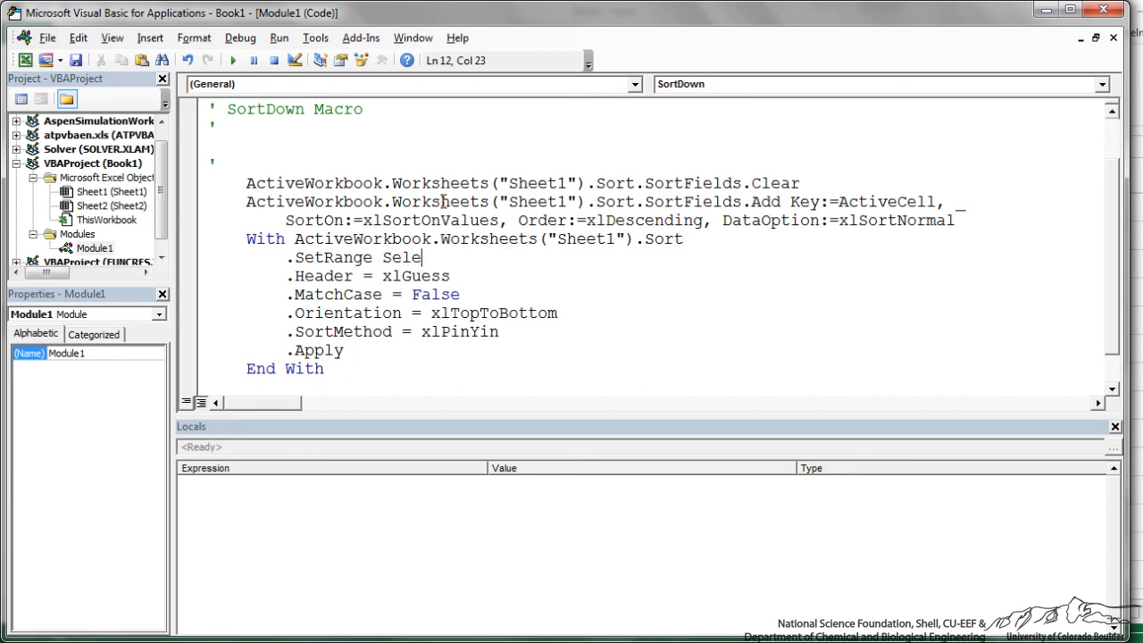
type("ction")
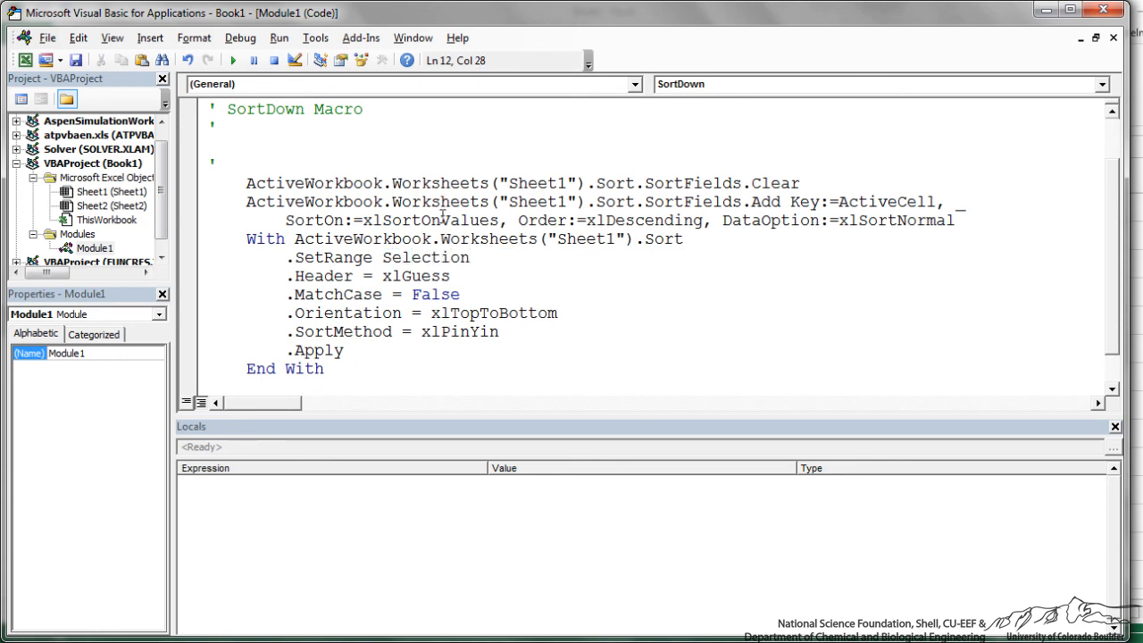
double_click(425, 257)
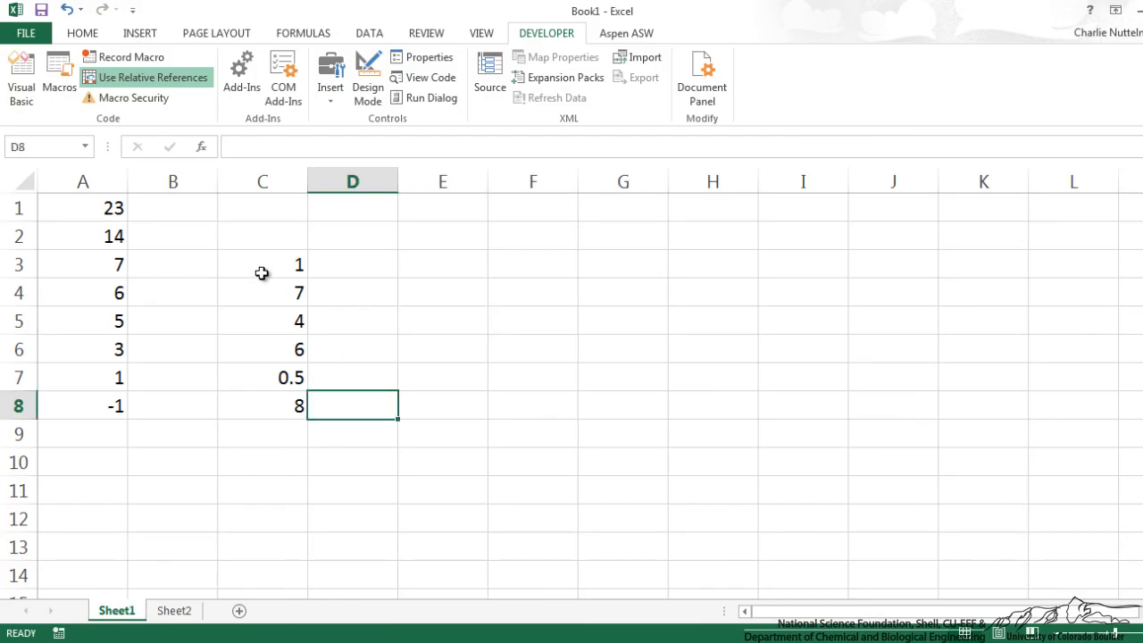
Run SortDown on C3:C8 so the values read 8, 7, 6, 4, 1, 0.5
left_click_drag(263, 264, 262, 405)
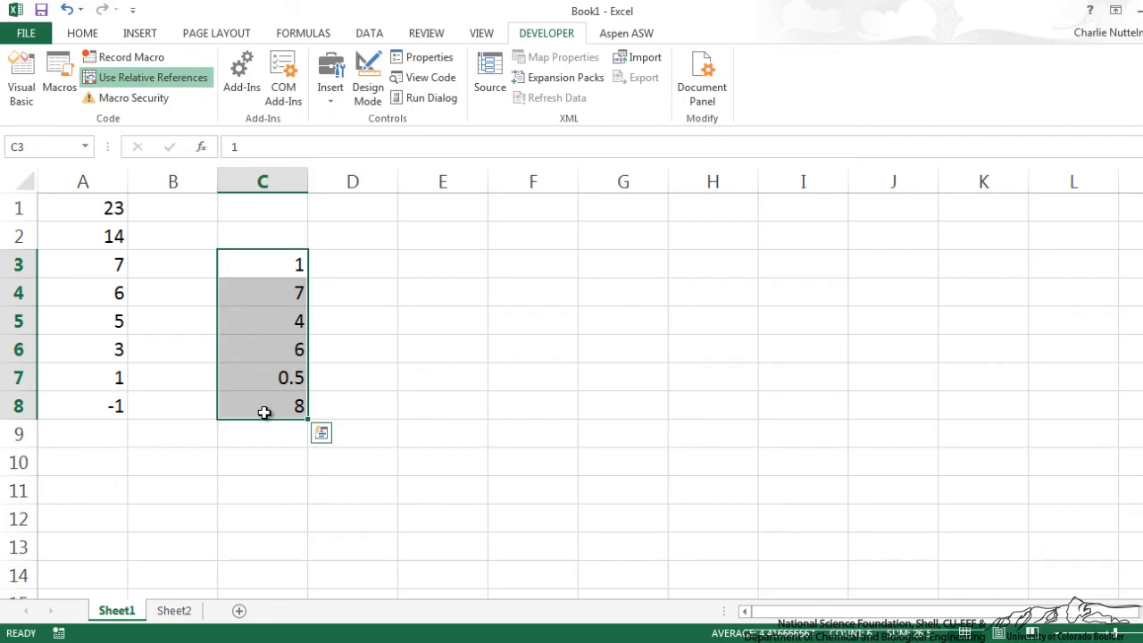
left_click(58, 75)
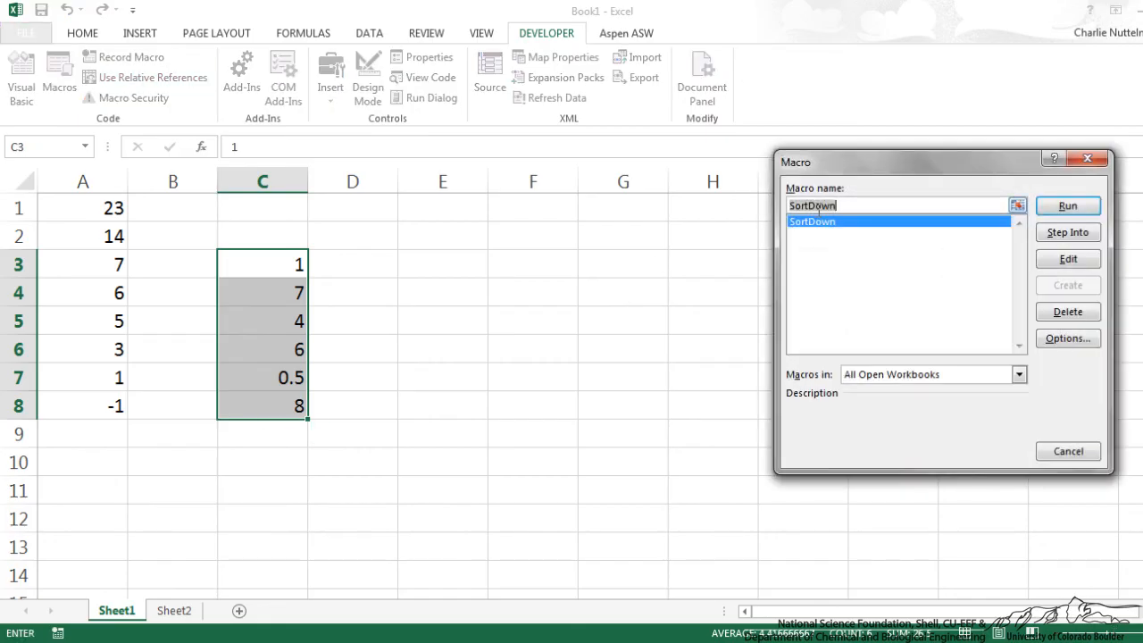
left_click(1068, 206)
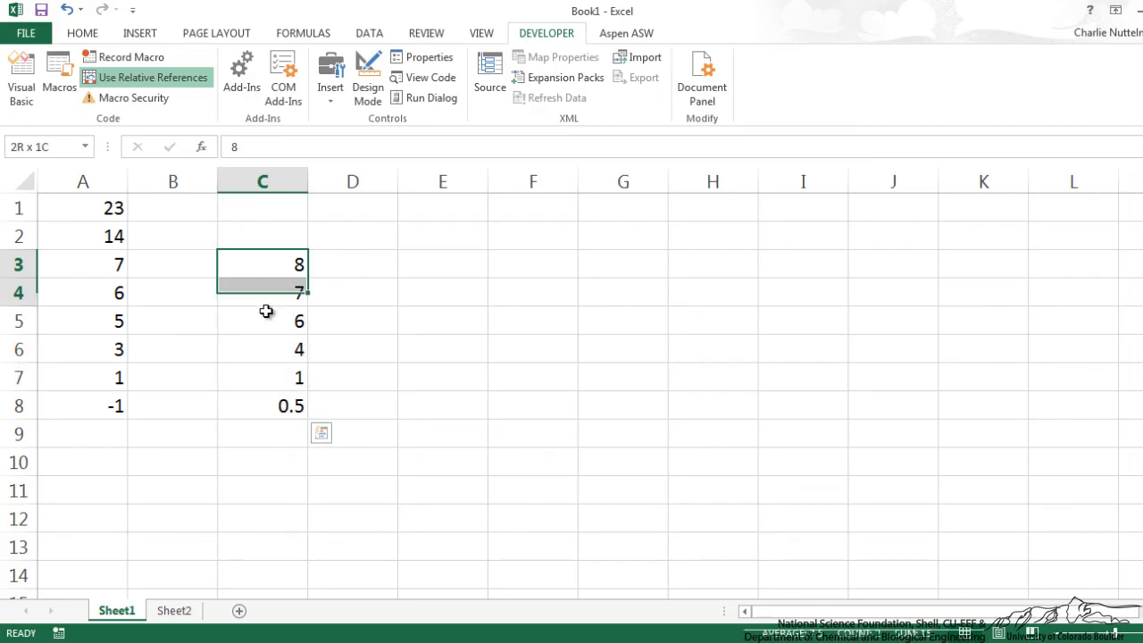
left_click_drag(260, 293, 261, 405)
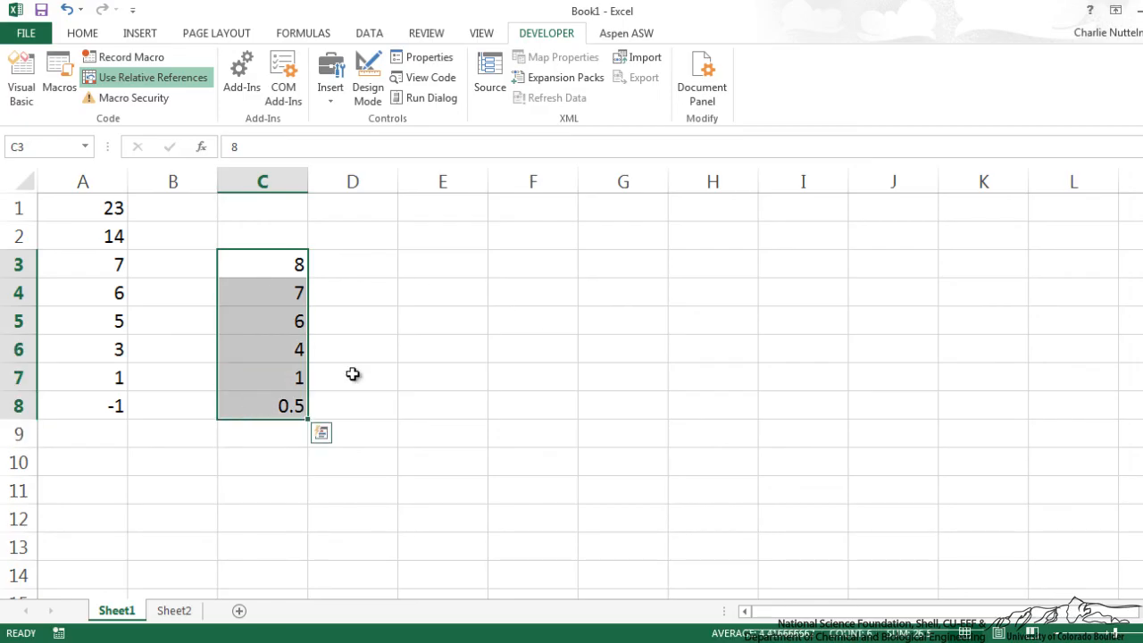
left_click(82, 207)
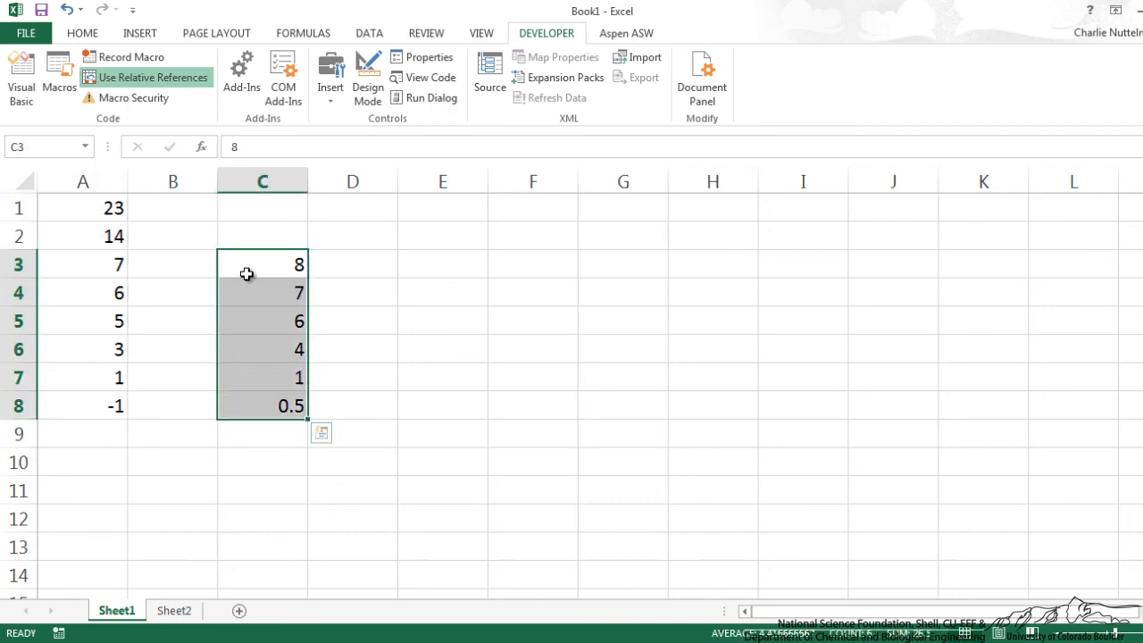
mouse_move(261, 398)
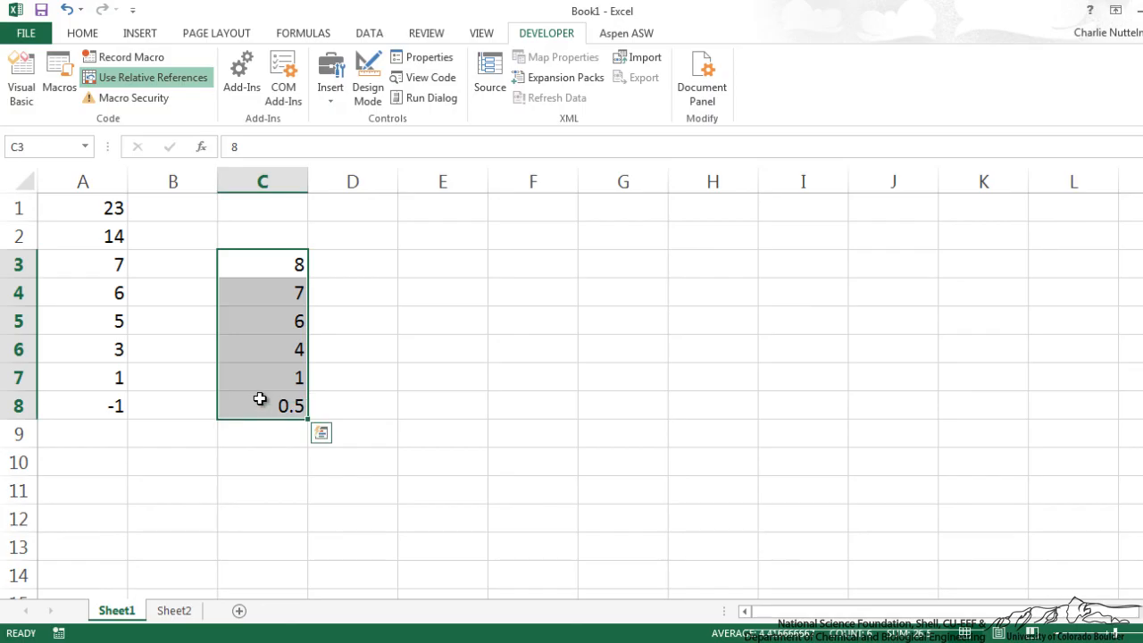
mouse_move(284, 269)
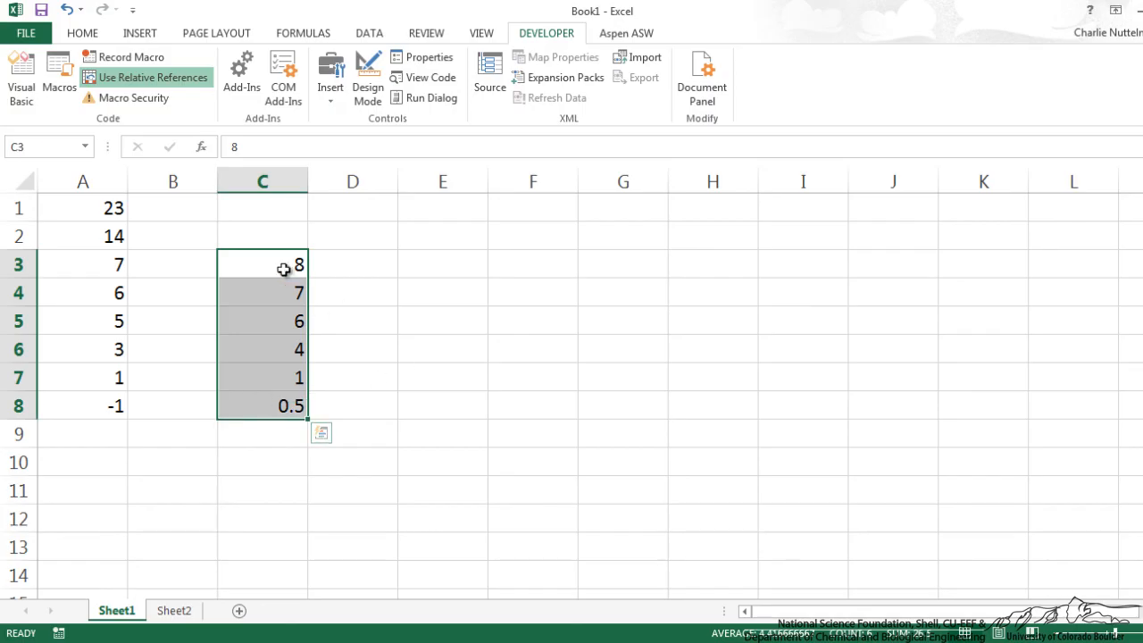